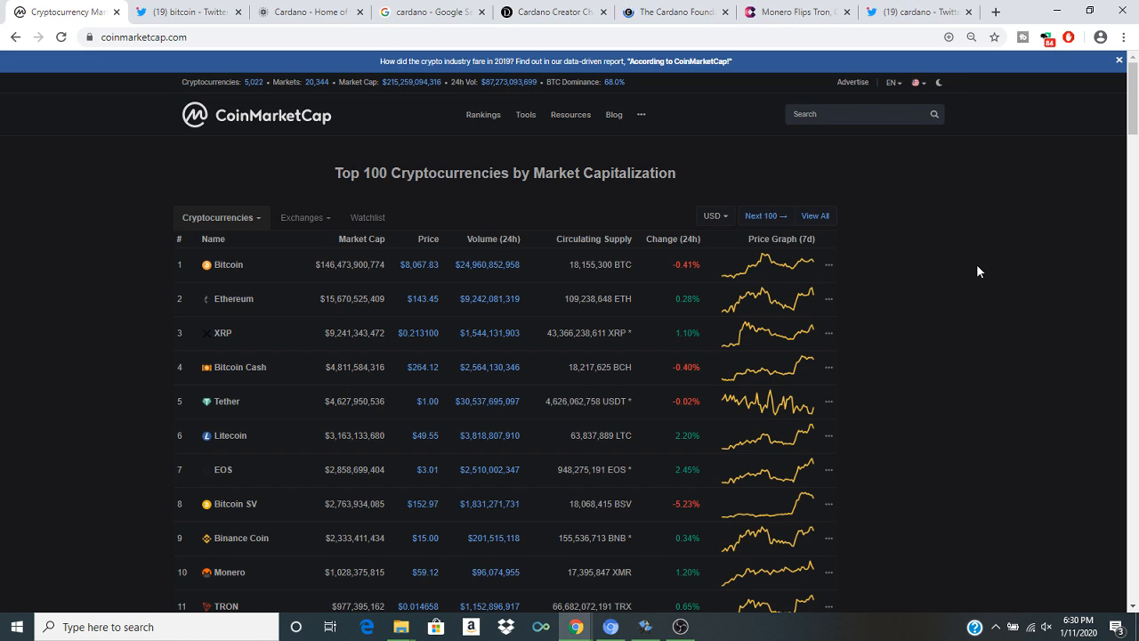
# Step: Flip through the Cardano, Twitter and CoinMarketCap tabs, settling on Twitter's bitcoin video search
pyautogui.click(306, 11)
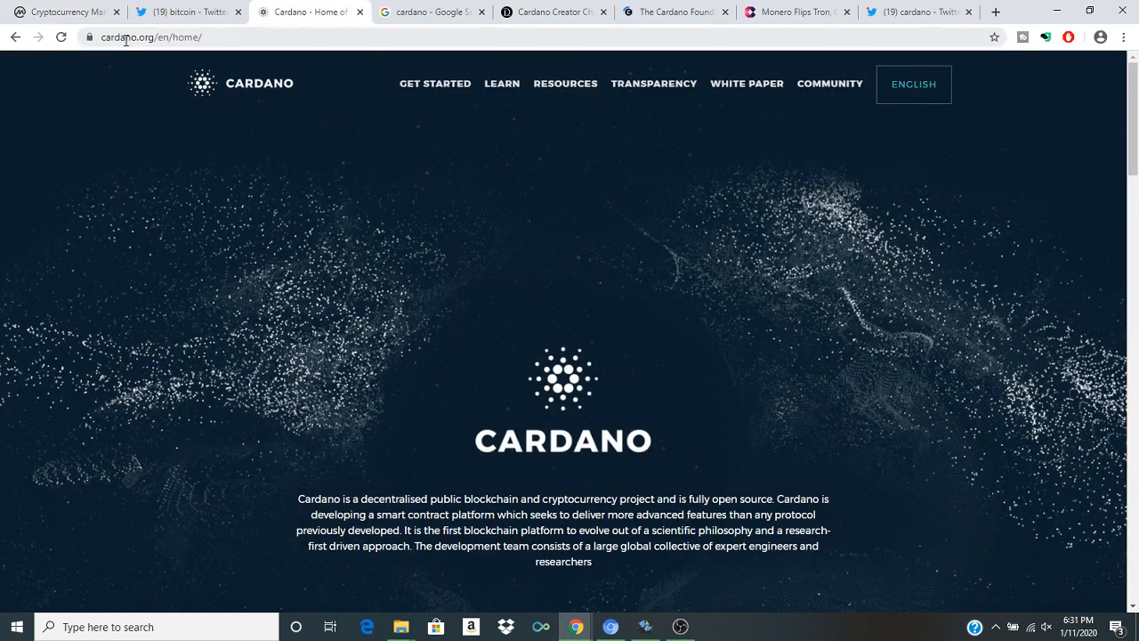
pyautogui.click(187, 10)
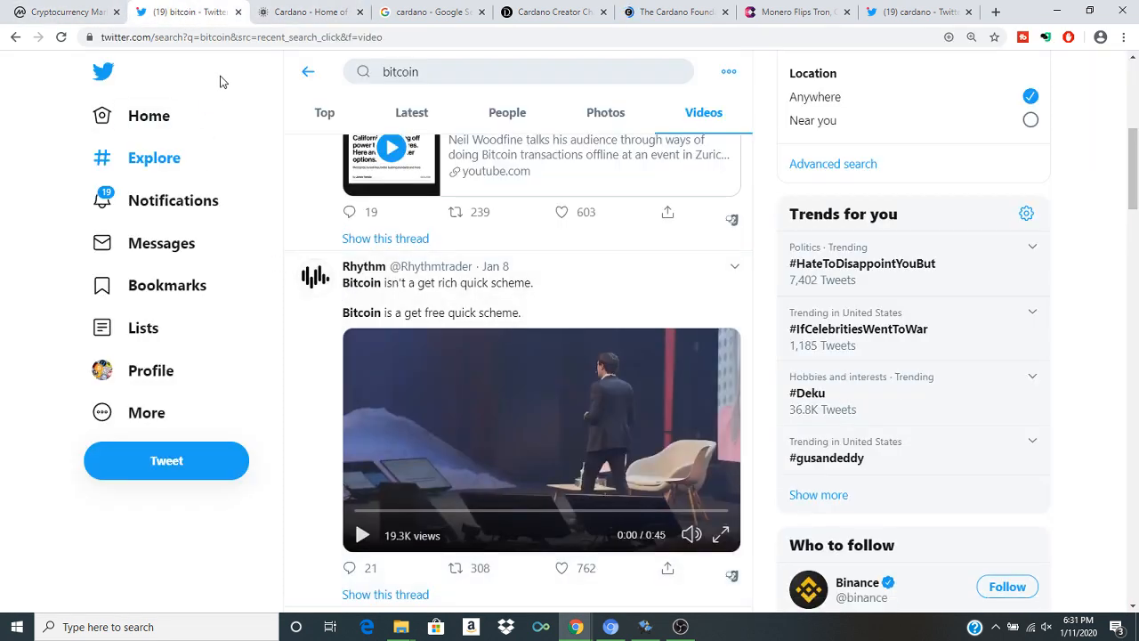
pyautogui.click(68, 12)
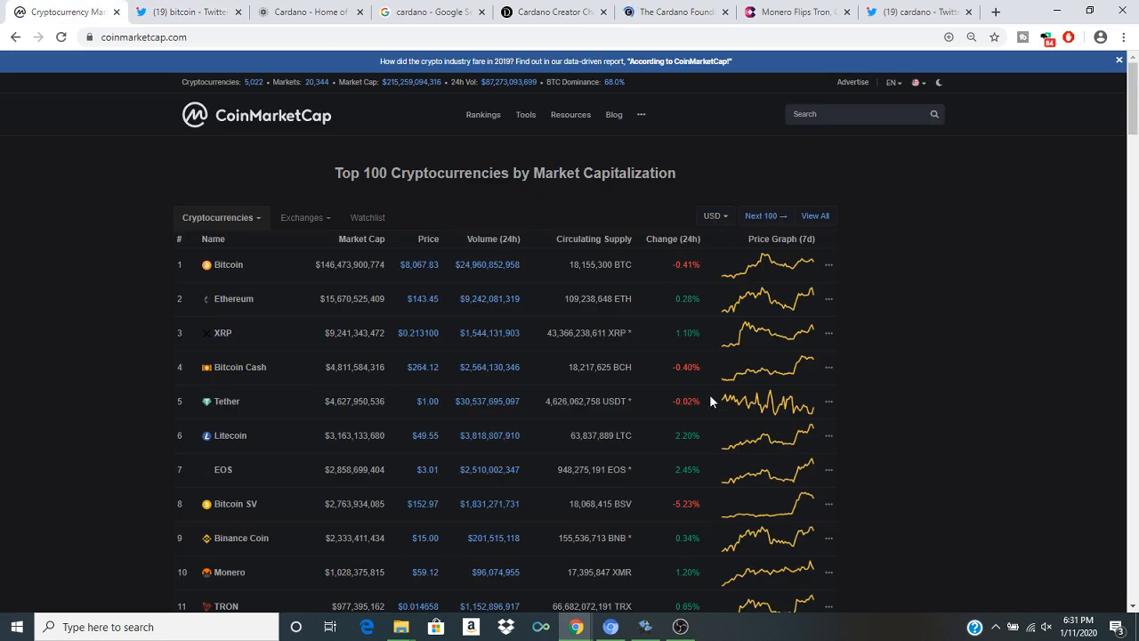
pyautogui.moveTo(488, 409)
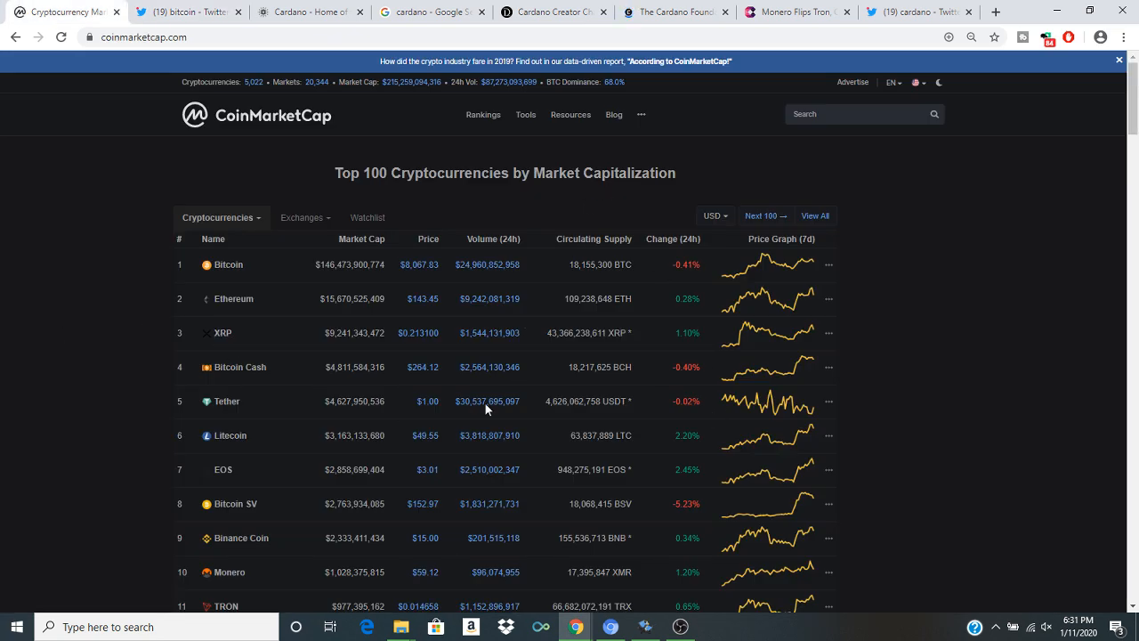
pyautogui.moveTo(199, 278)
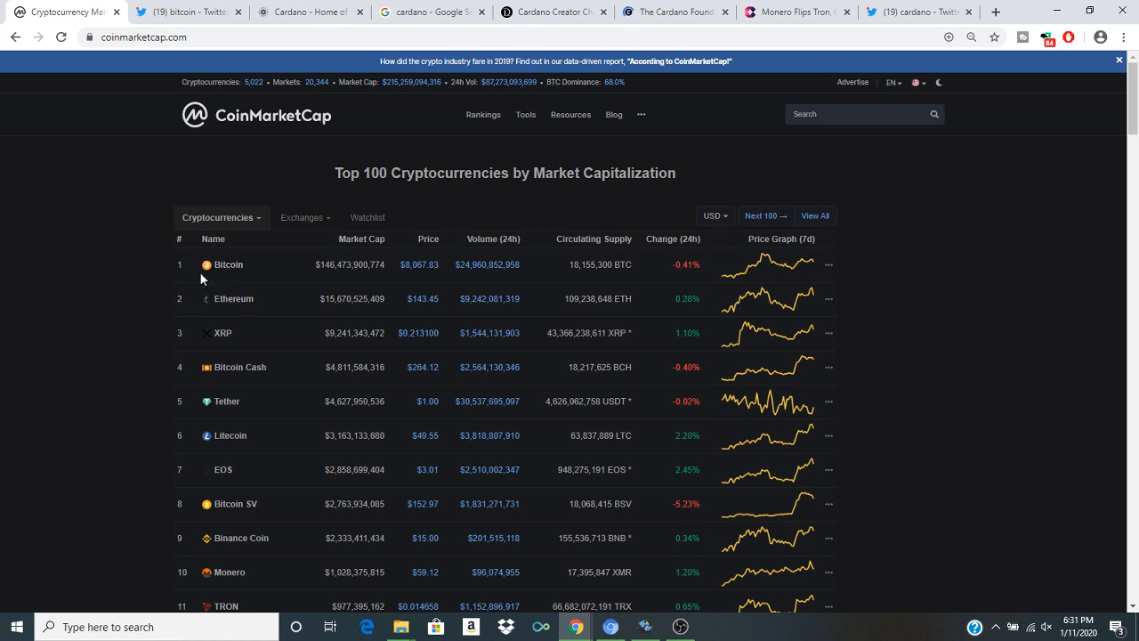
pyautogui.moveTo(214, 299)
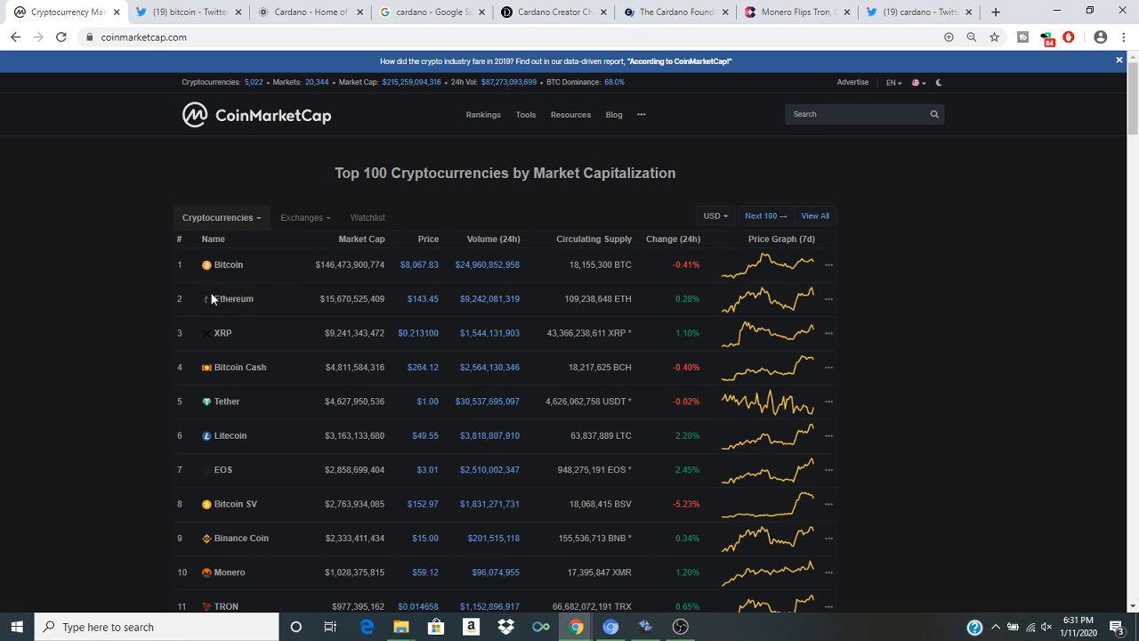
pyautogui.moveTo(249, 263)
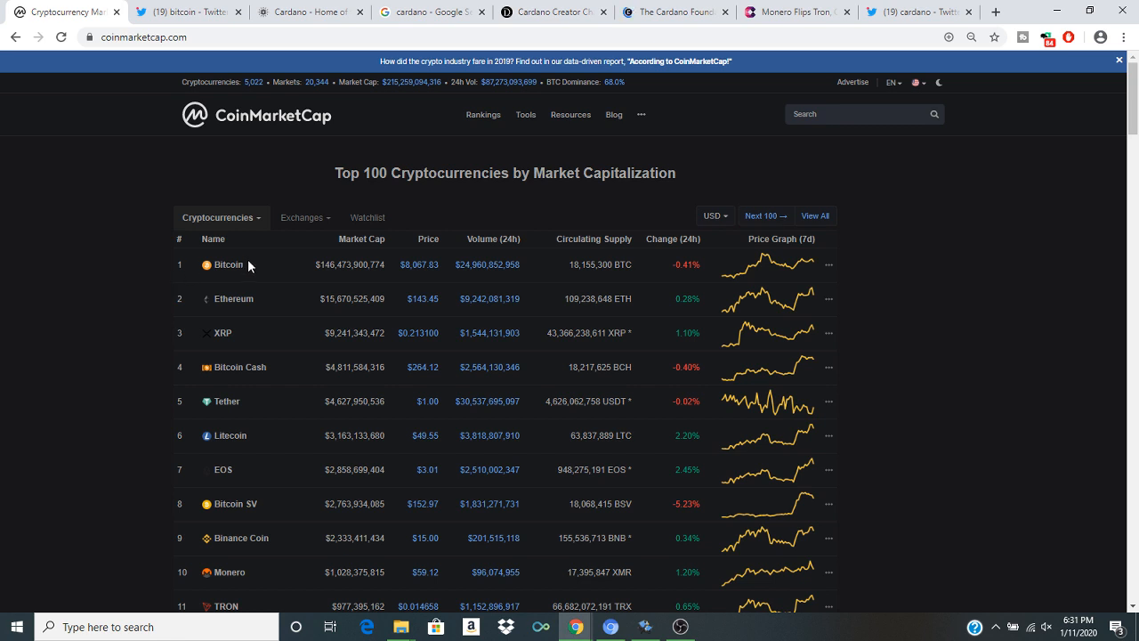
pyautogui.moveTo(114, 303)
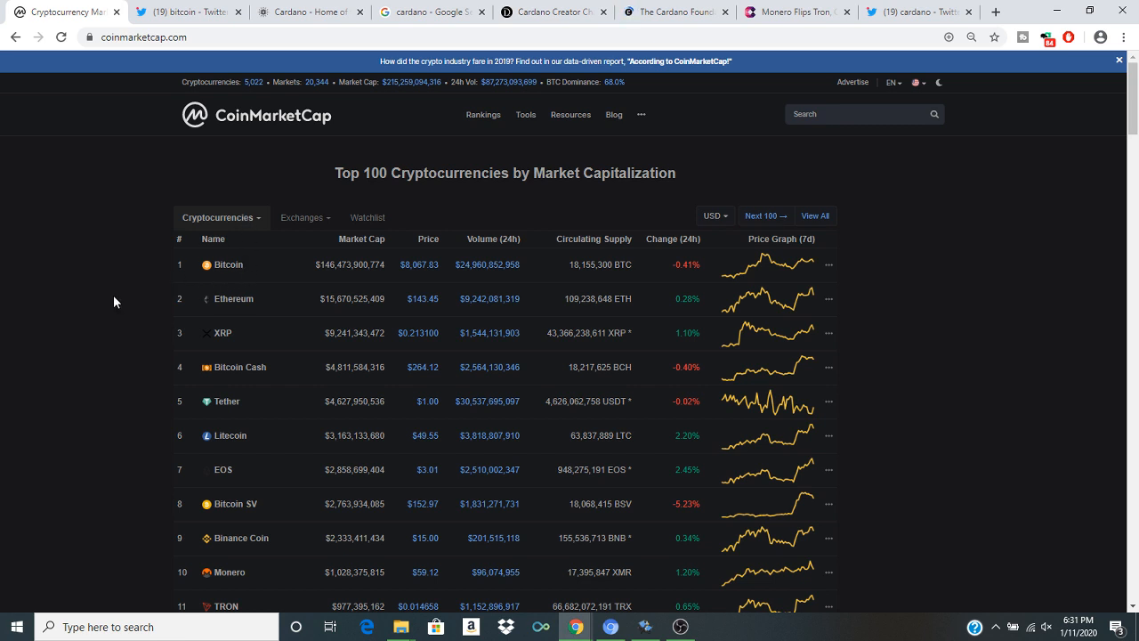
pyautogui.moveTo(210, 75)
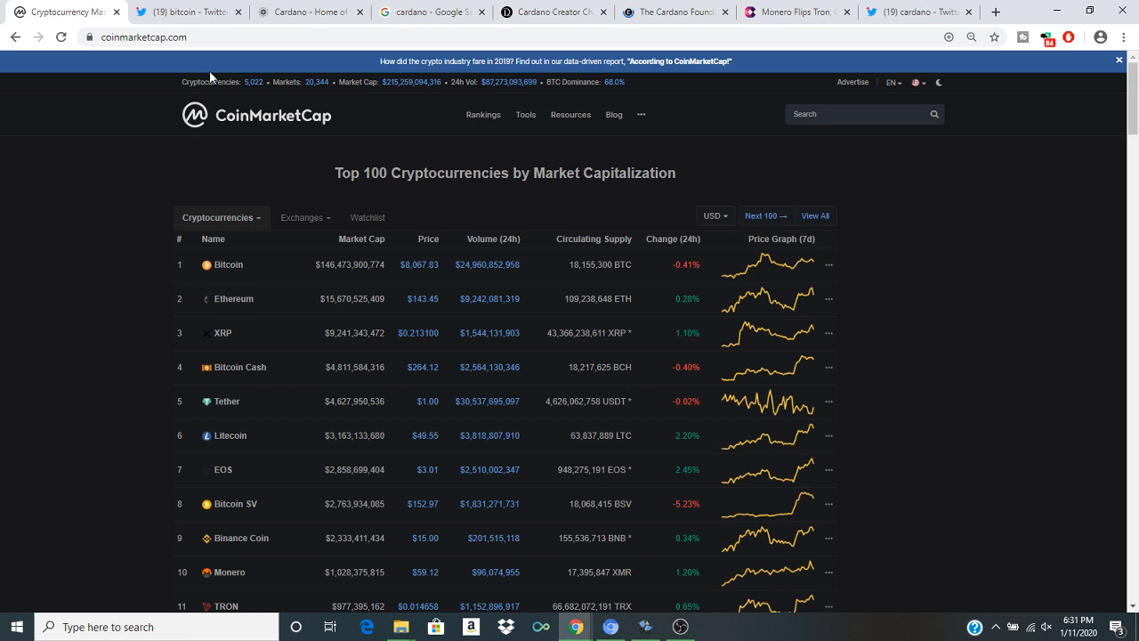
pyautogui.click(187, 11)
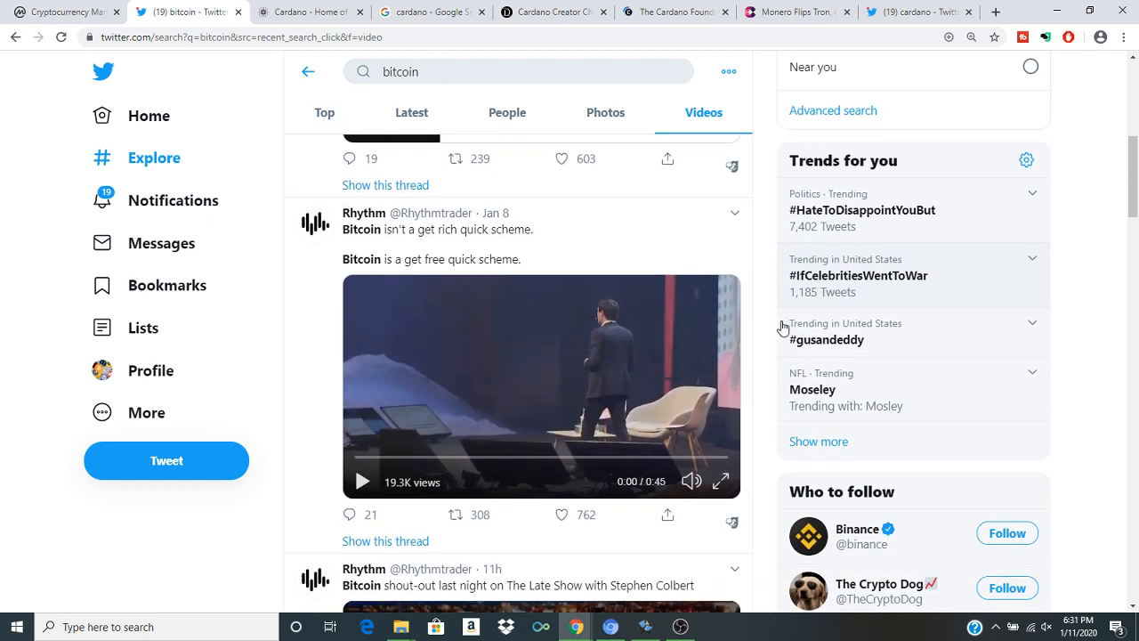
pyautogui.scroll(-3)
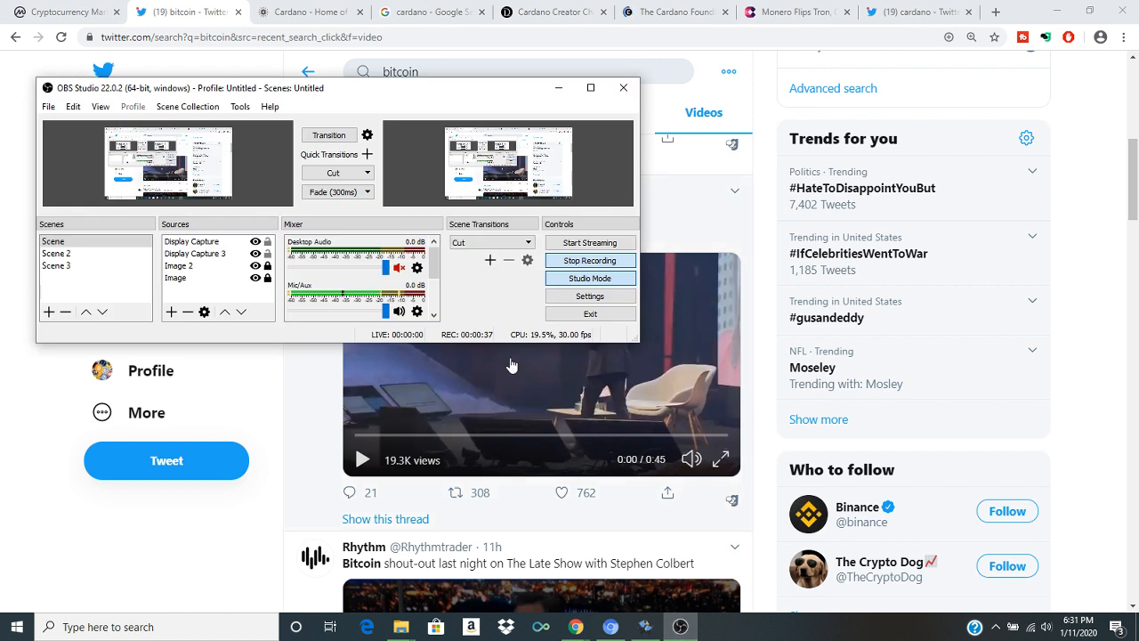
pyautogui.moveTo(429, 359)
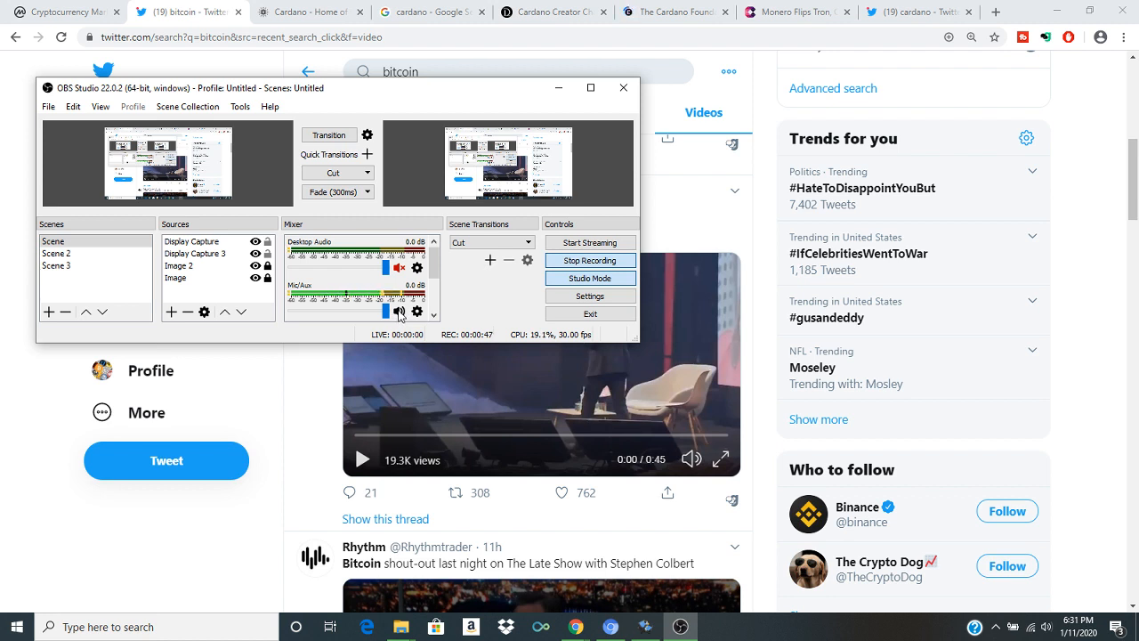
# Step: Check the OBS Studio recording window and put it out of the way
pyautogui.click(399, 310)
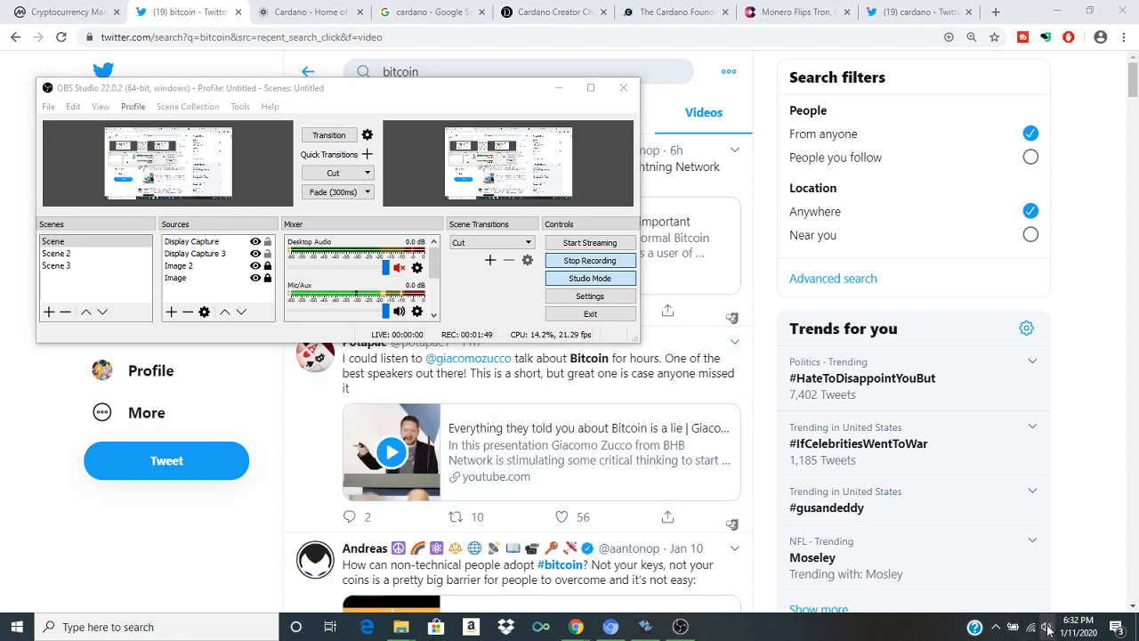
pyautogui.click(1051, 627)
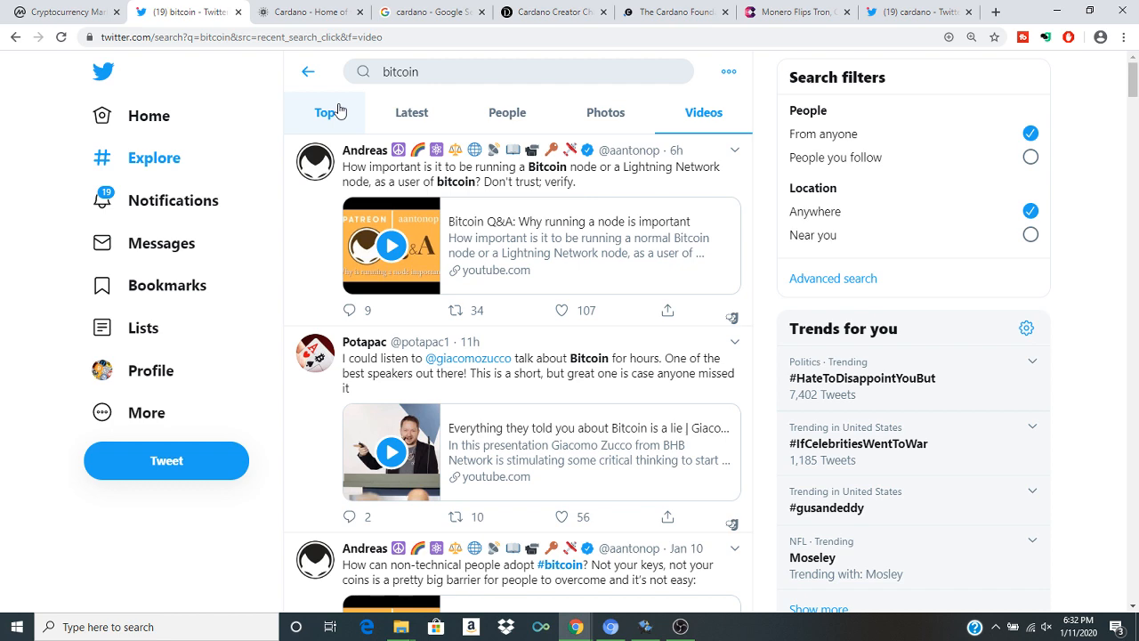
# Step: Return to CoinMarketCap's Top 100 cryptocurrencies by market cap ranking
pyautogui.click(62, 11)
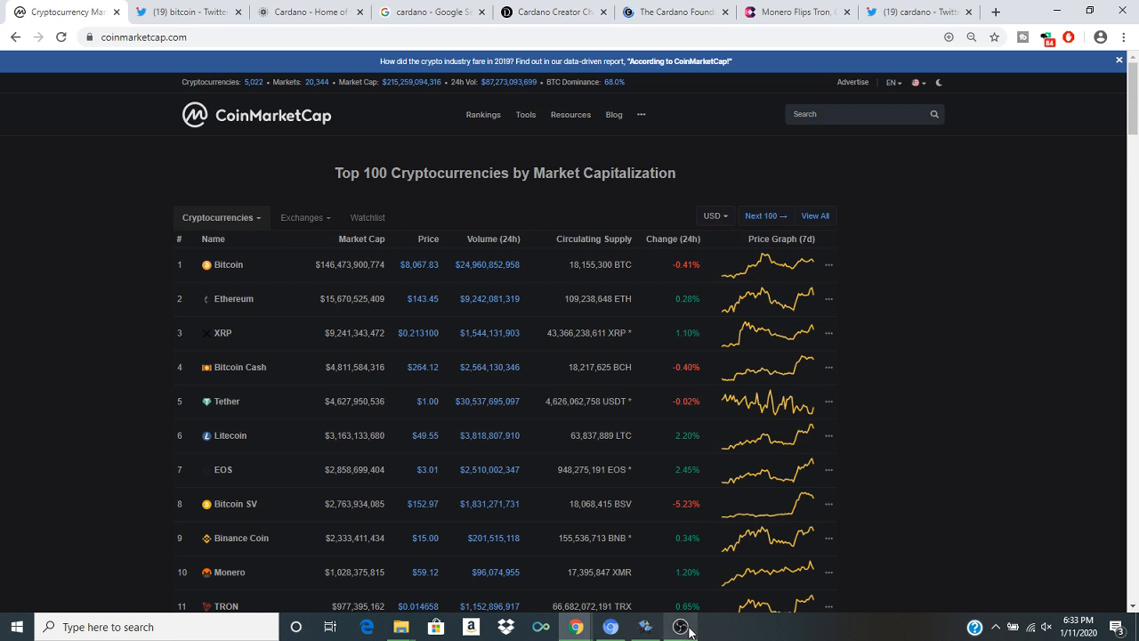
pyautogui.moveTo(1013, 460)
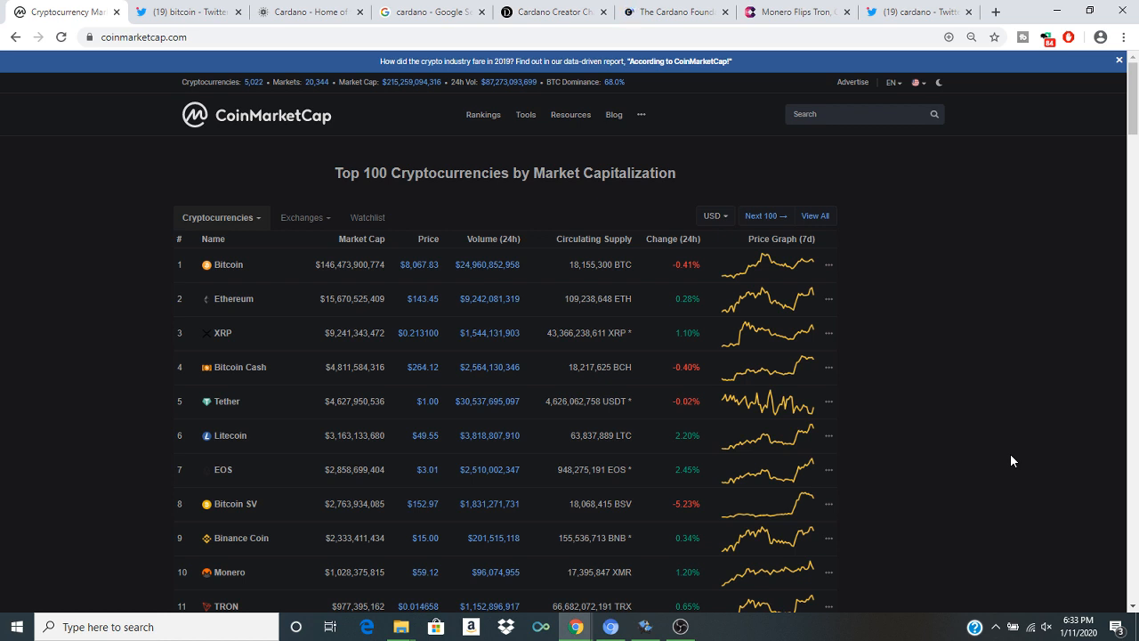
pyautogui.moveTo(1047, 371)
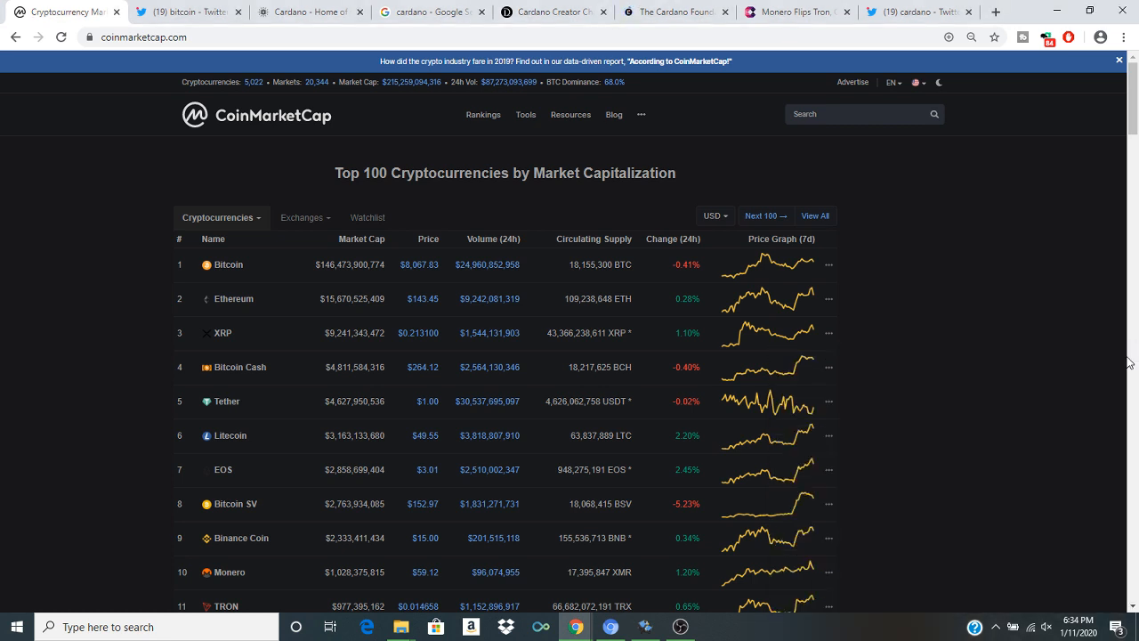
pyautogui.moveTo(280, 294)
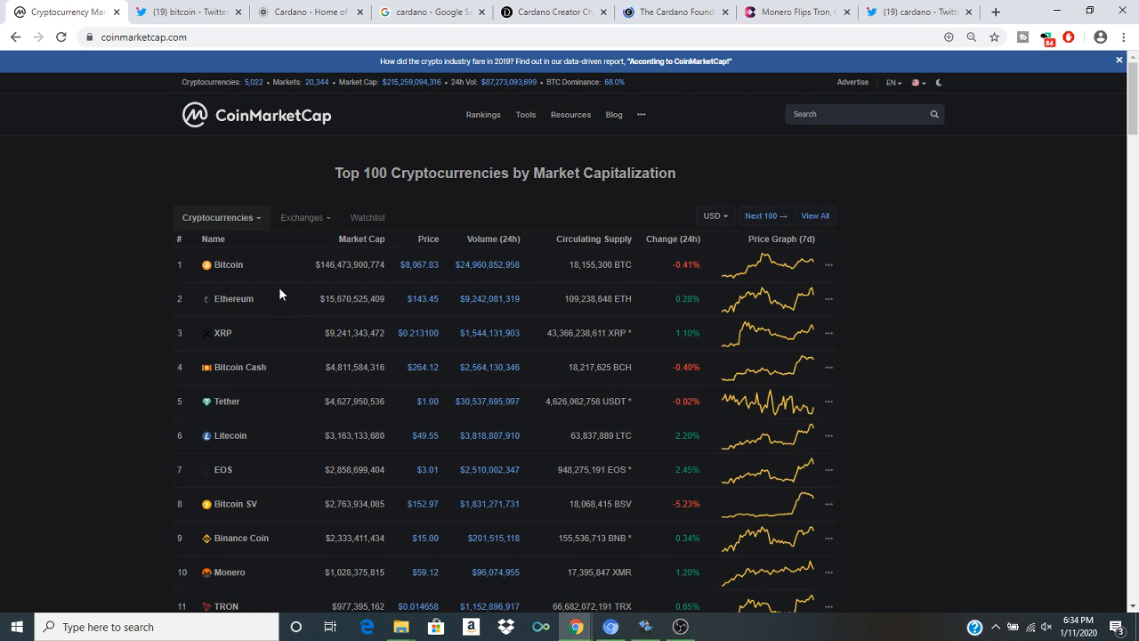
pyautogui.moveTo(336, 16)
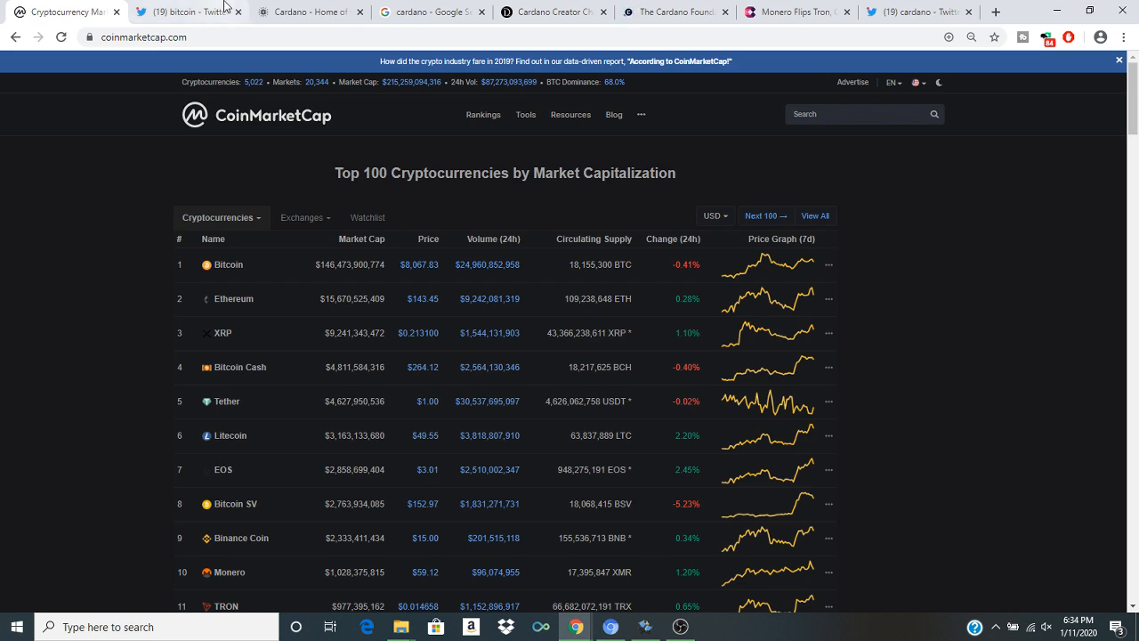
# Step: Bring up the cardano.org home page and reveal its Get Started menu
pyautogui.click(311, 12)
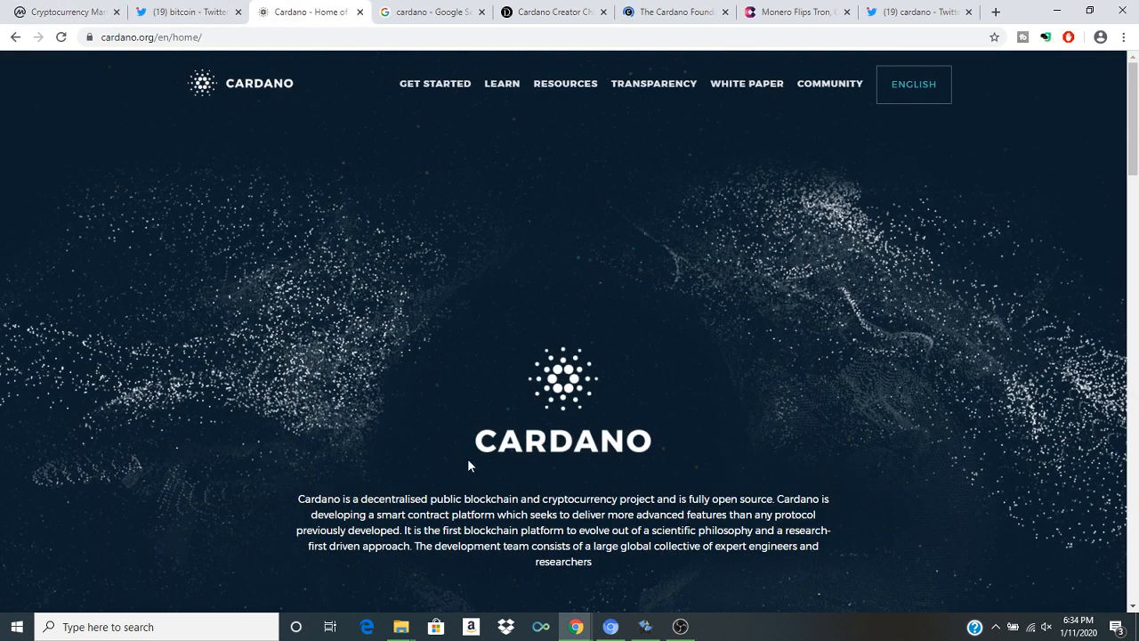
pyautogui.moveTo(527, 463)
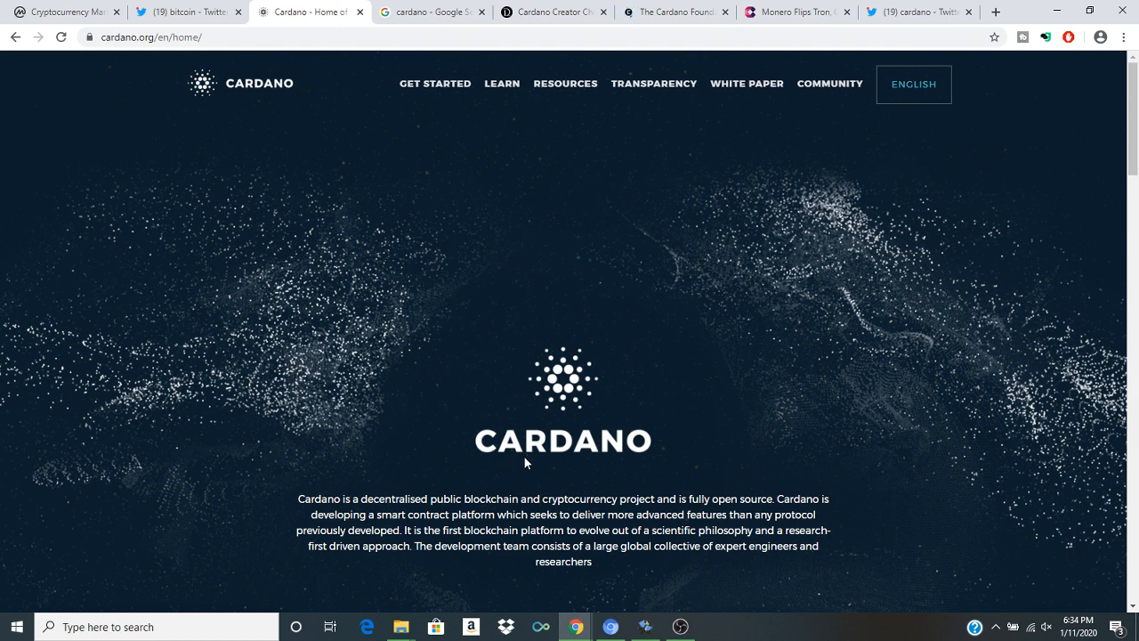
pyautogui.moveTo(491, 462)
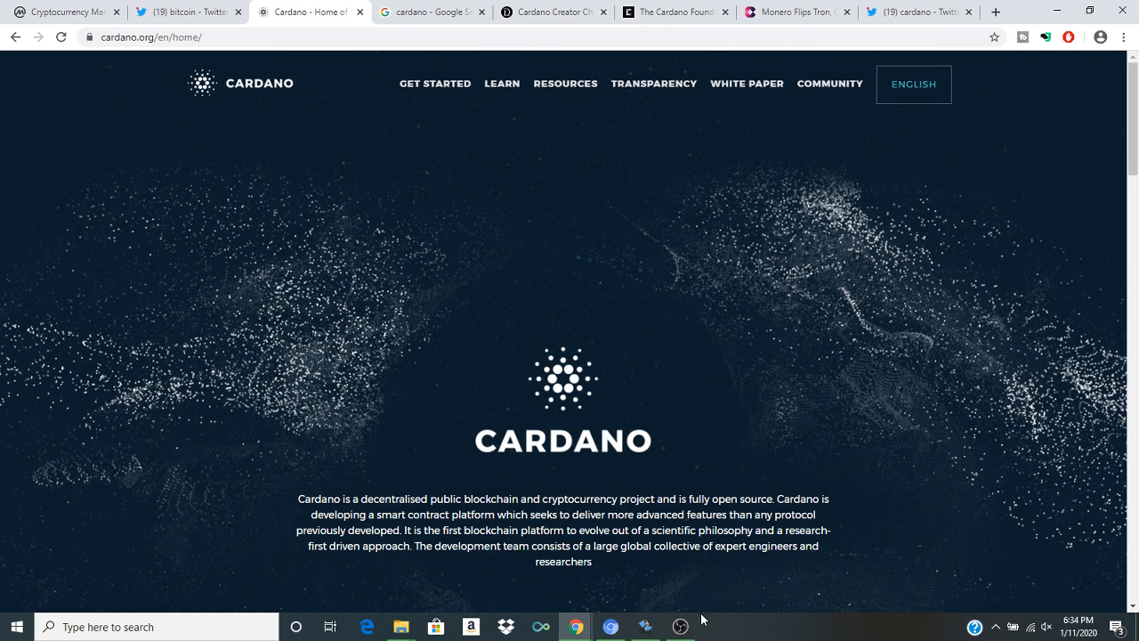
pyautogui.moveTo(982, 377)
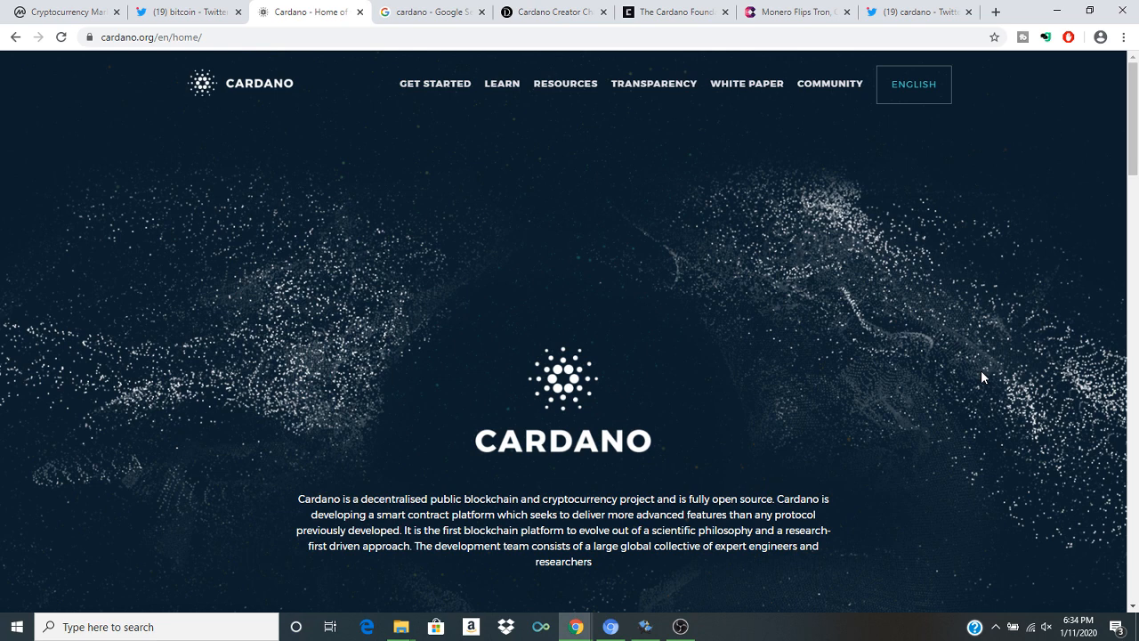
pyautogui.moveTo(435, 83)
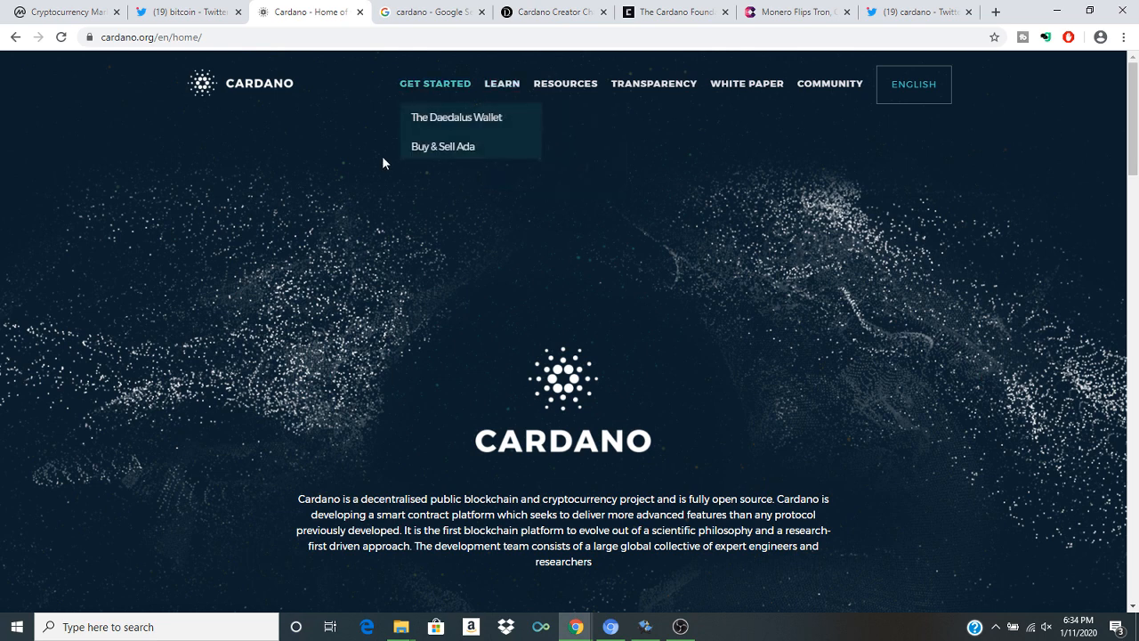
pyautogui.moveTo(294, 299)
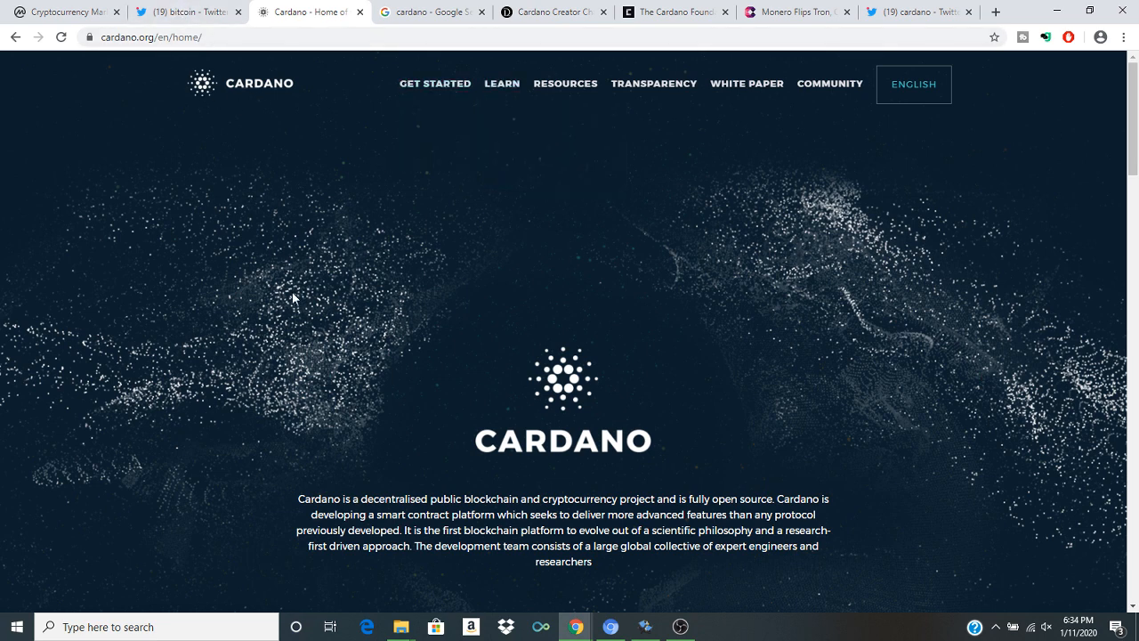
pyautogui.moveTo(370, 281)
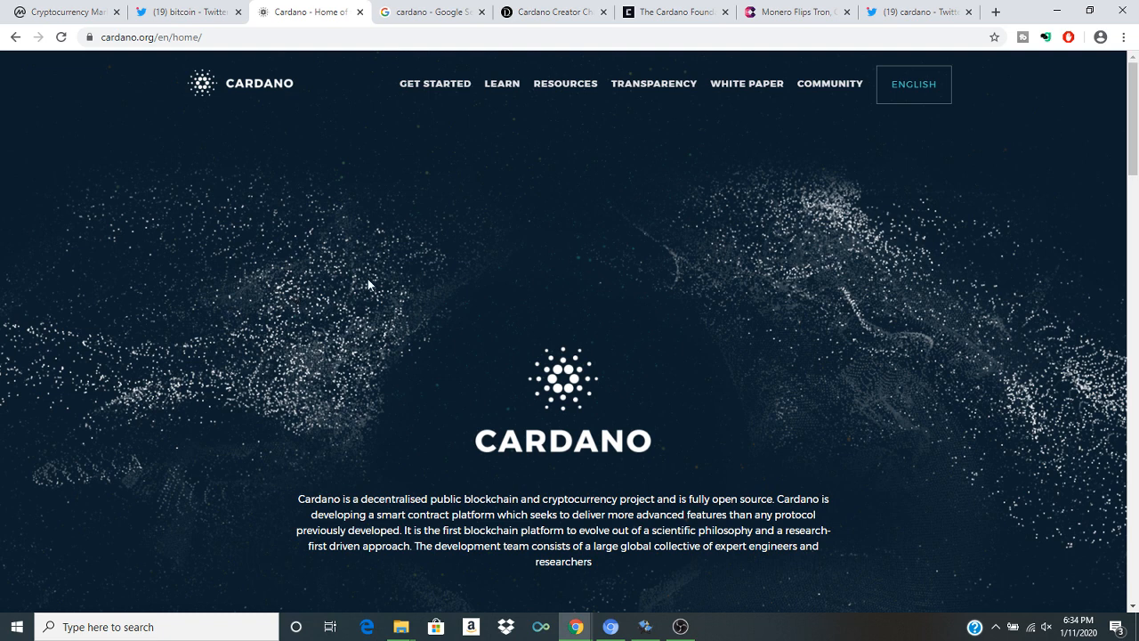
pyautogui.click(680, 623)
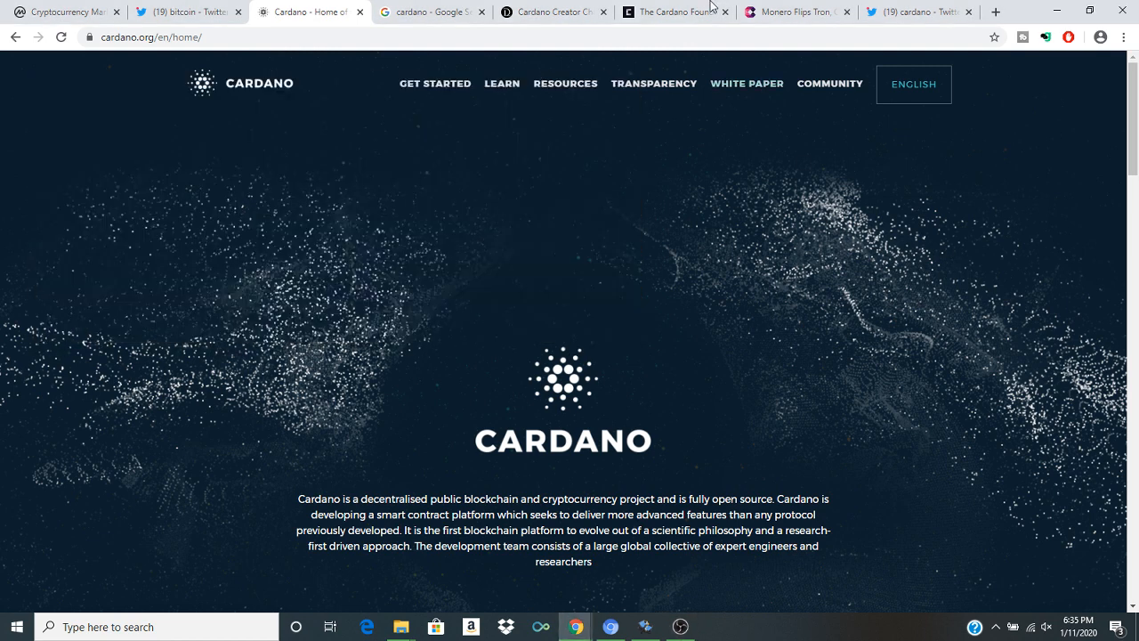
# Step: Switch to the Daily Hodl Charles Hoskinson article and read down to its opening paragraphs
pyautogui.click(548, 11)
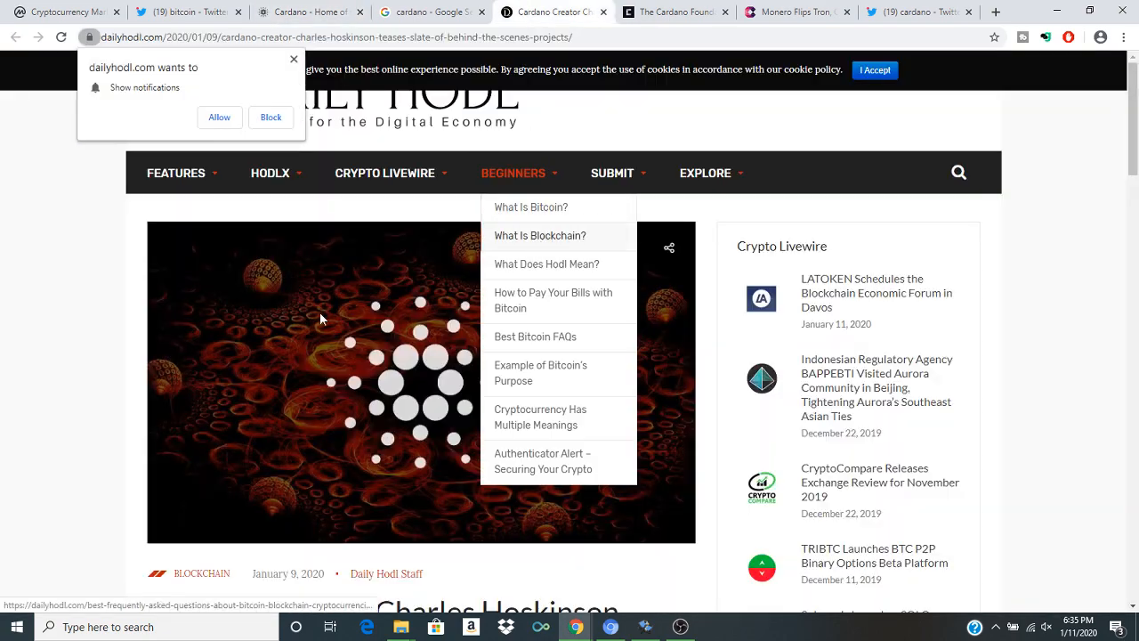
pyautogui.scroll(-3)
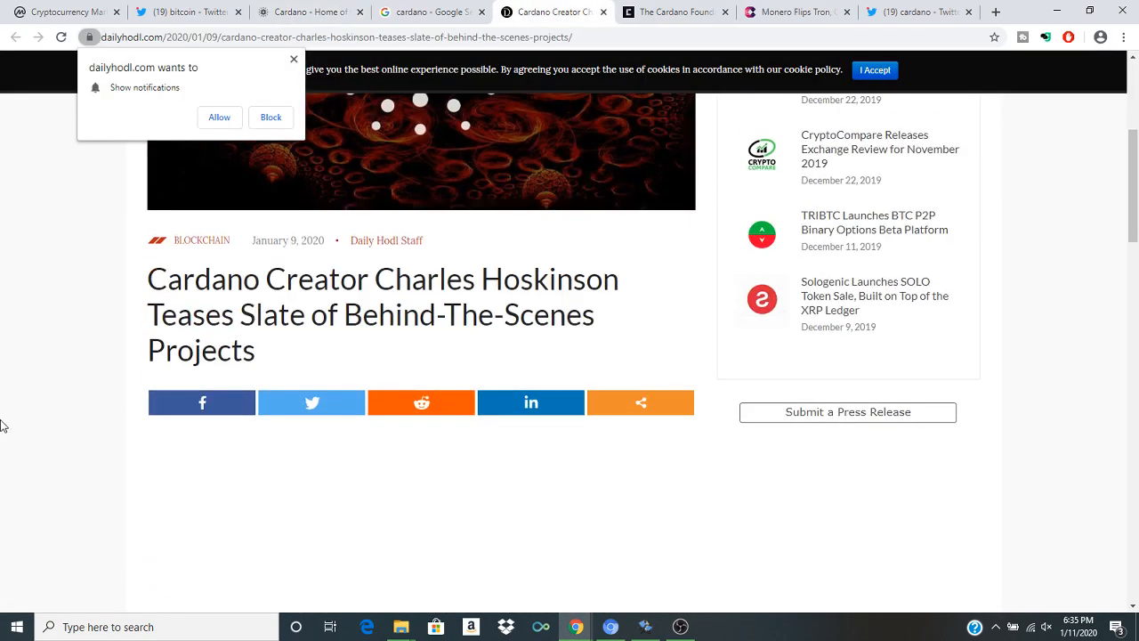
pyautogui.scroll(-3)
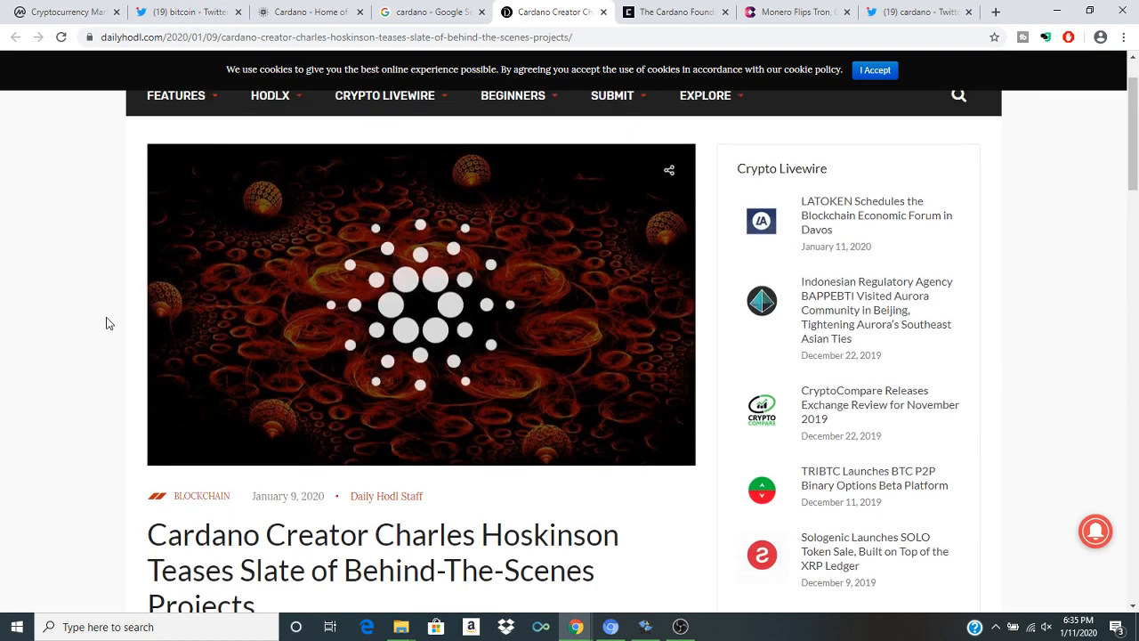
pyautogui.scroll(-3)
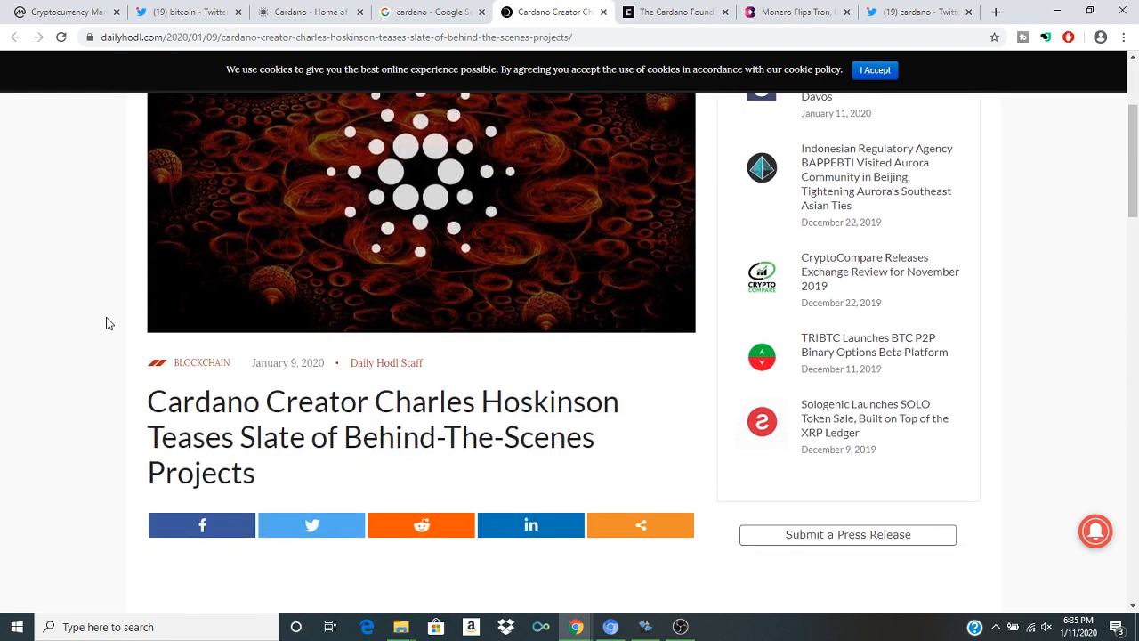
pyautogui.scroll(-3)
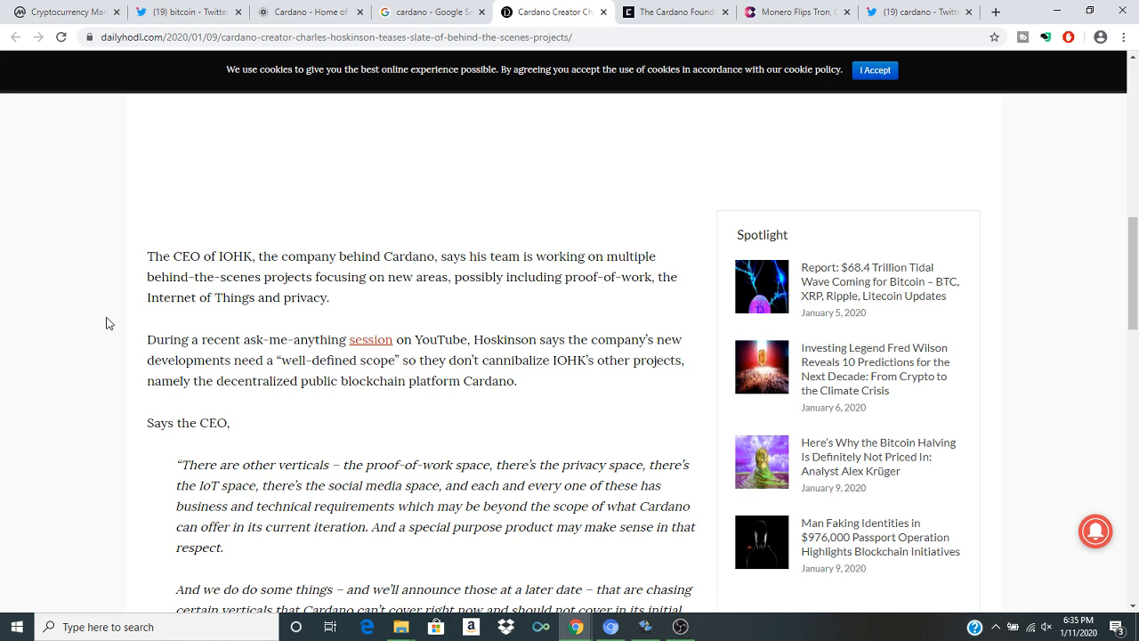
# Step: Read on through Hoskinson's quote to the New Balance partnership section
pyautogui.click(680, 627)
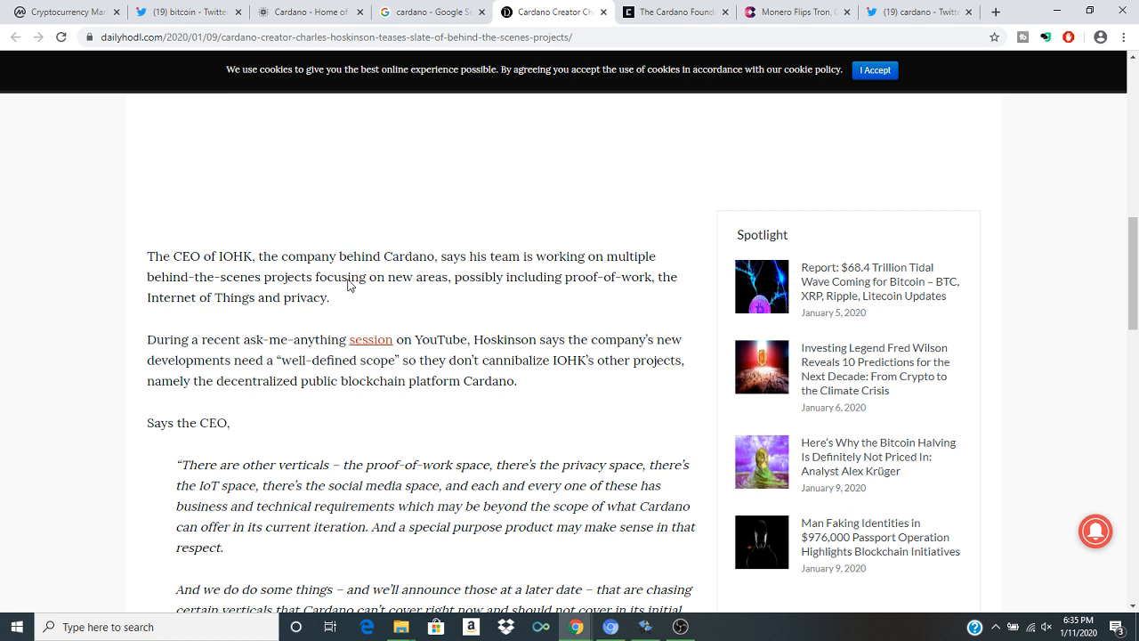
pyautogui.moveTo(304, 274)
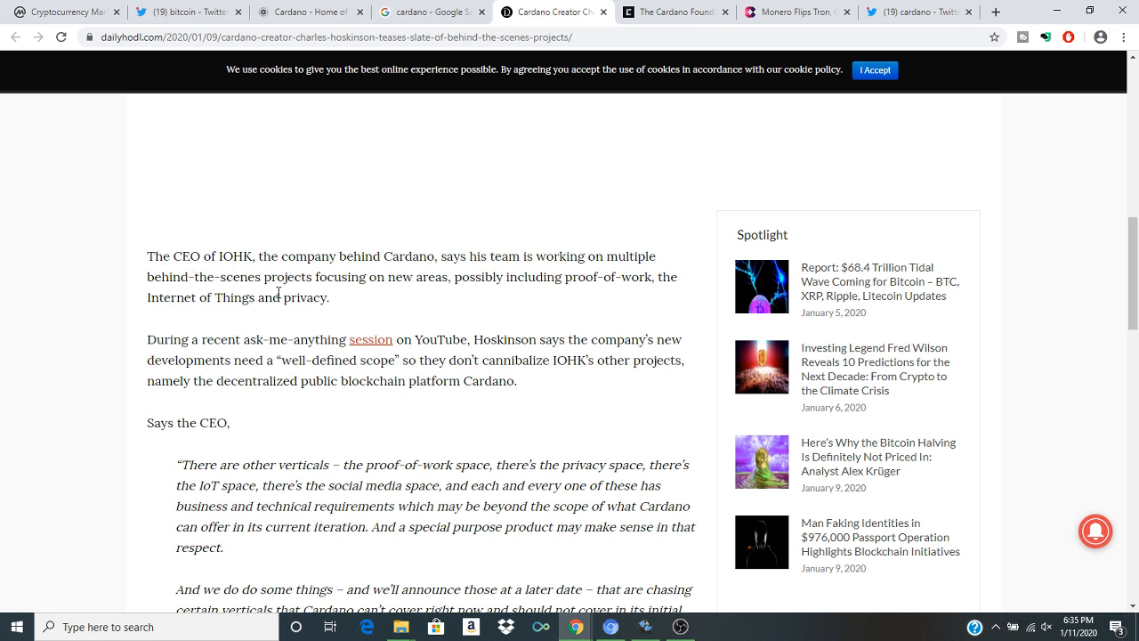
pyautogui.moveTo(445, 292)
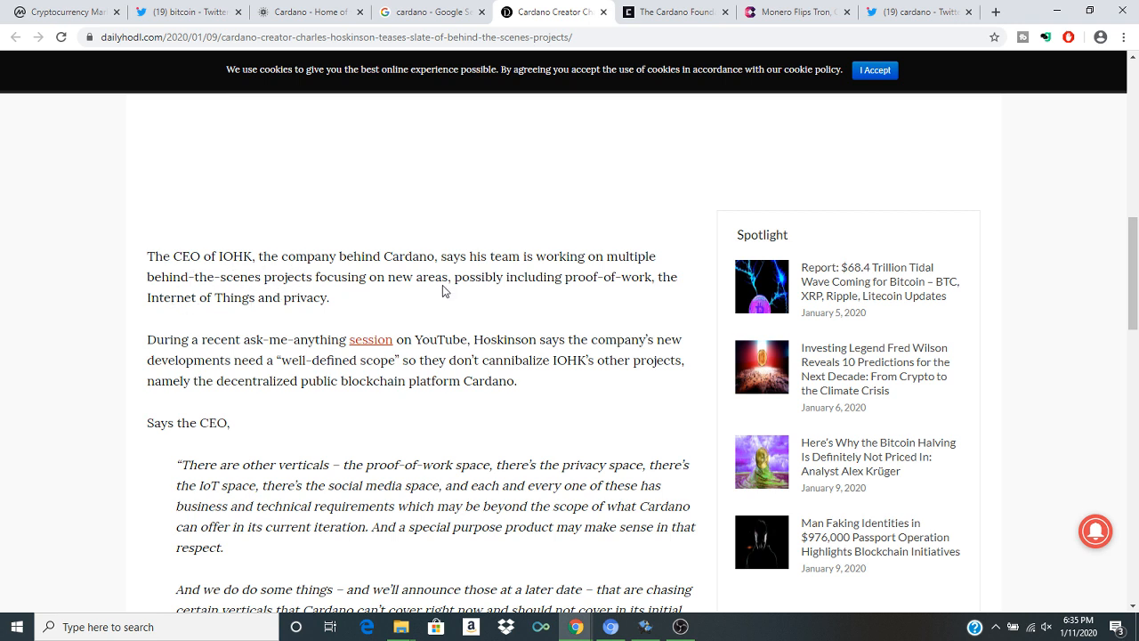
pyautogui.moveTo(604, 293)
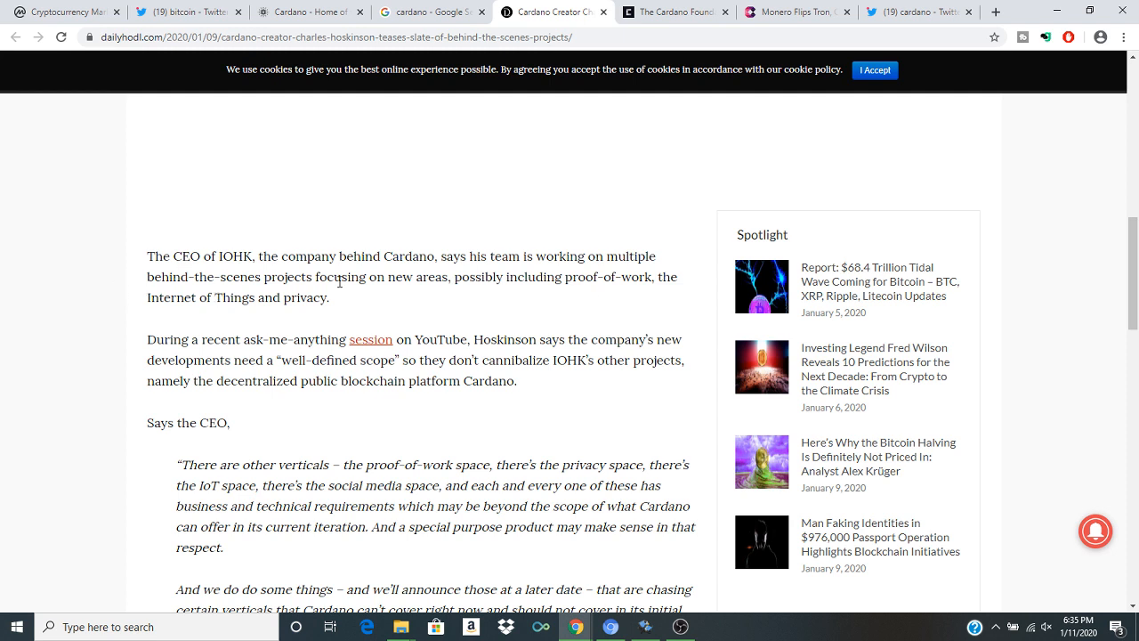
pyautogui.moveTo(491, 310)
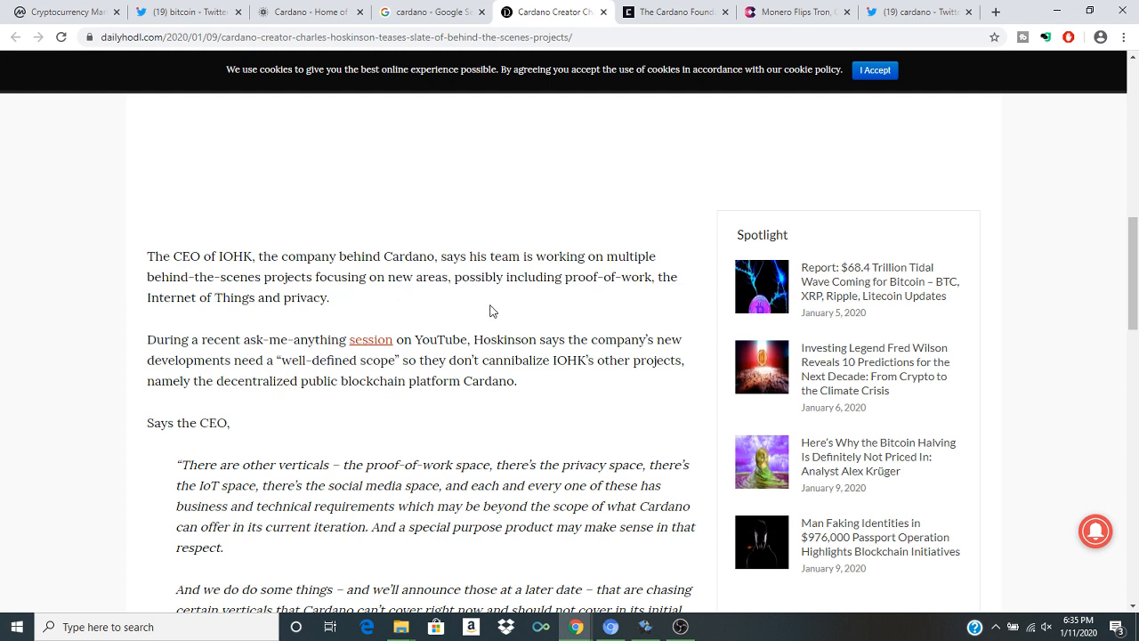
pyautogui.moveTo(605, 306)
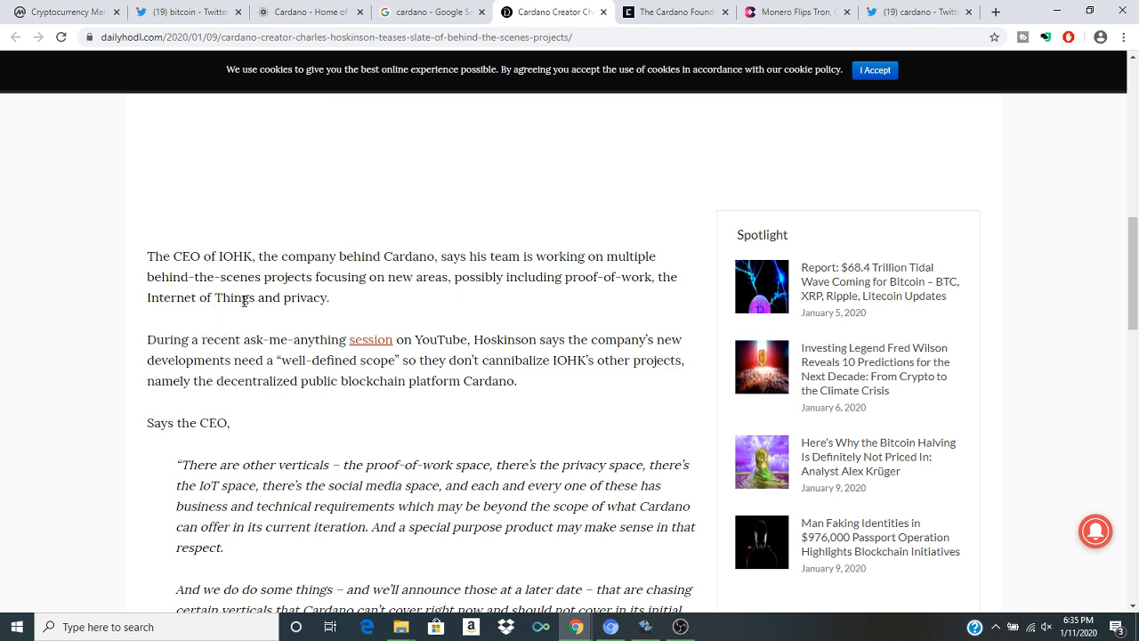
pyautogui.moveTo(425, 316)
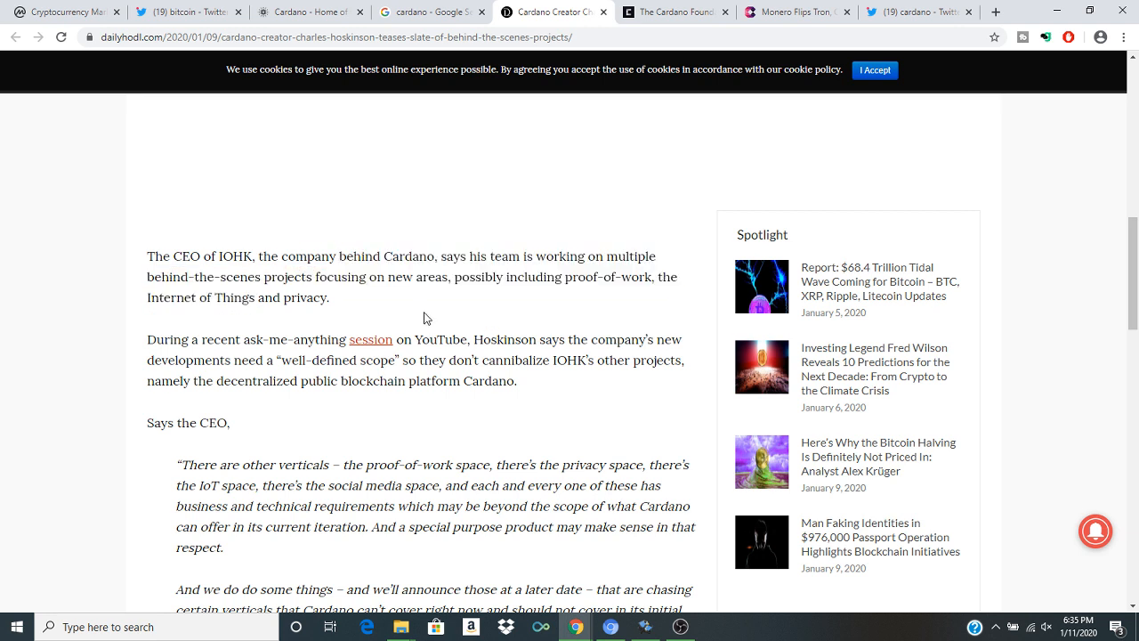
pyautogui.moveTo(185, 406)
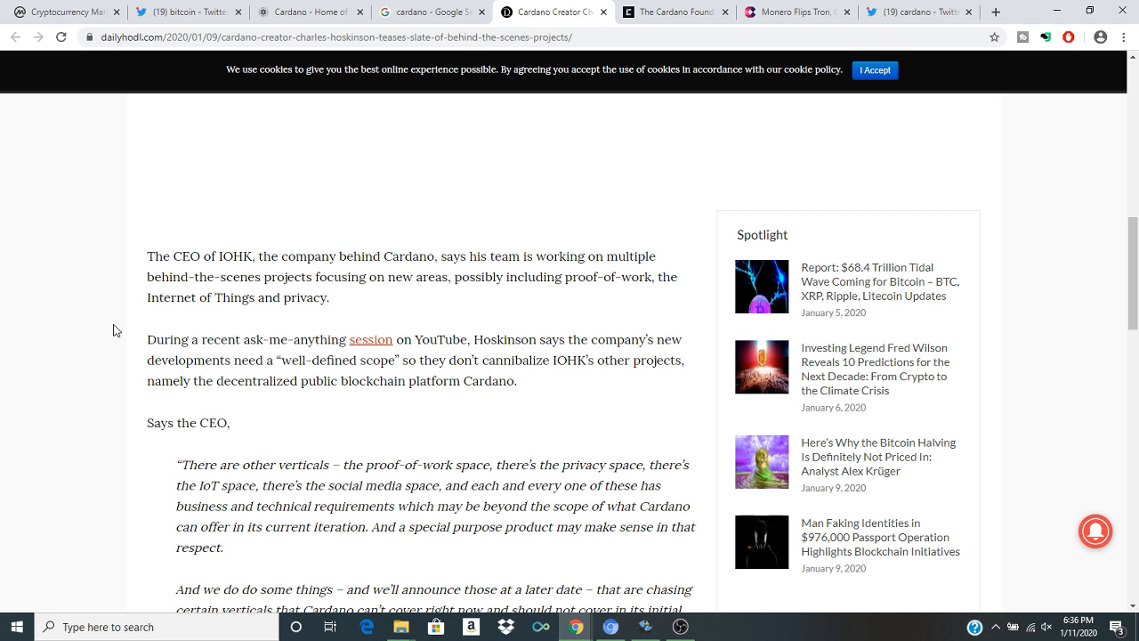
pyautogui.moveTo(171, 346)
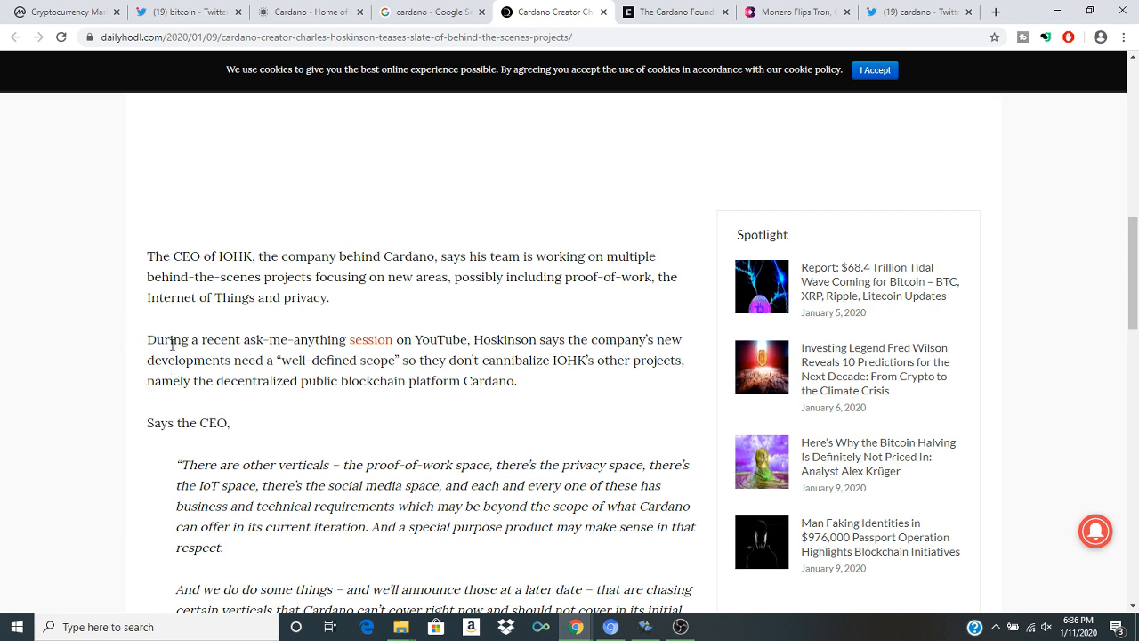
pyautogui.moveTo(213, 372)
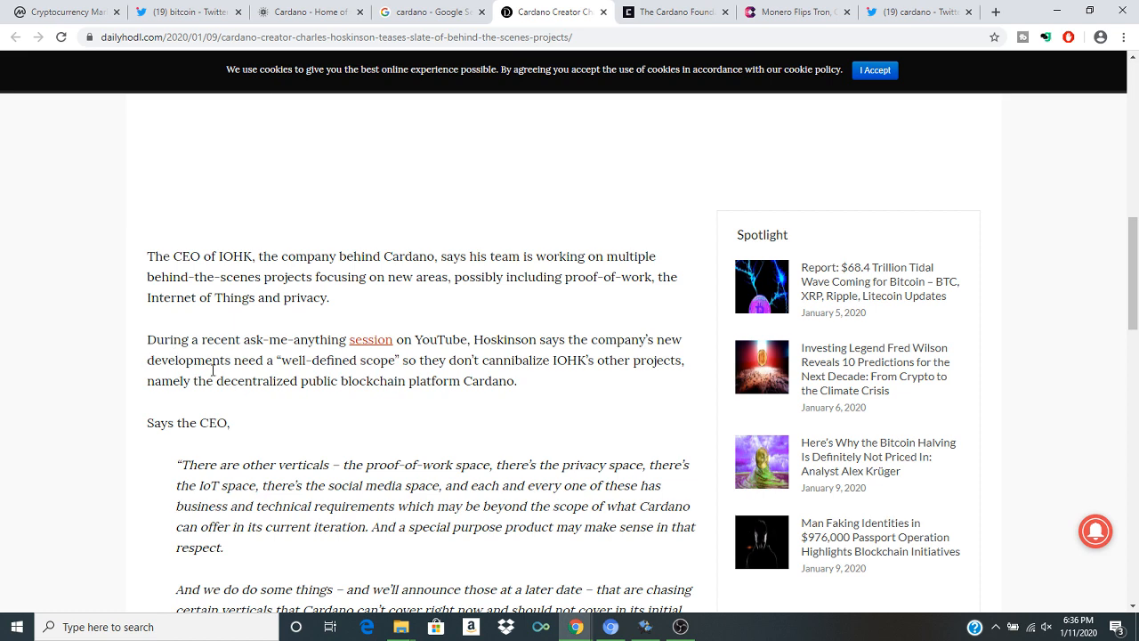
pyautogui.click(680, 626)
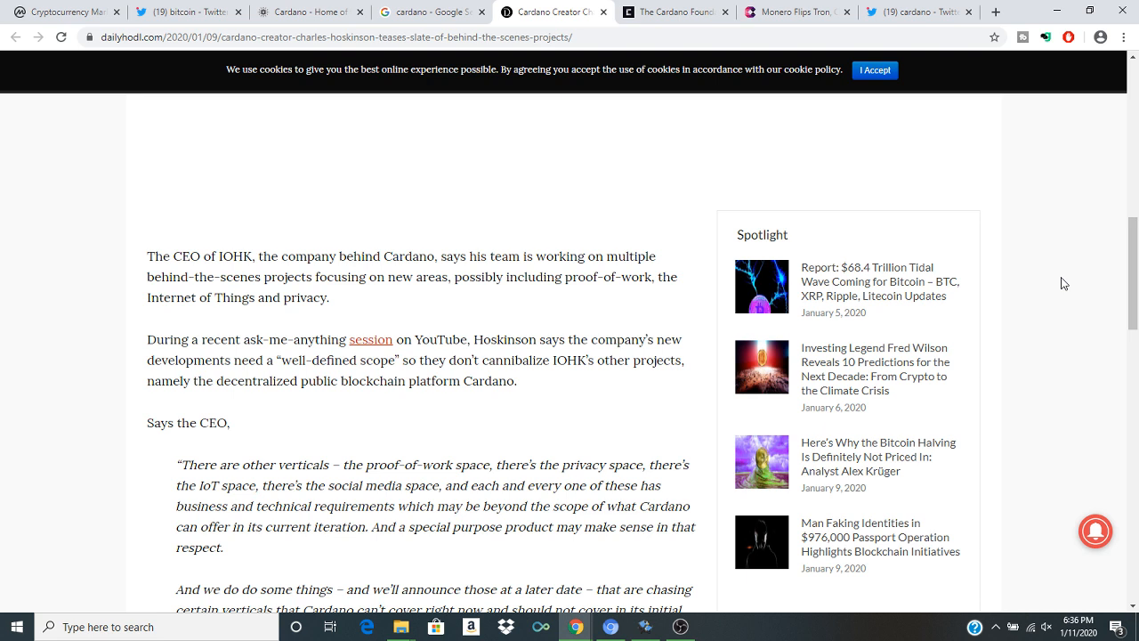
pyautogui.moveTo(178, 397)
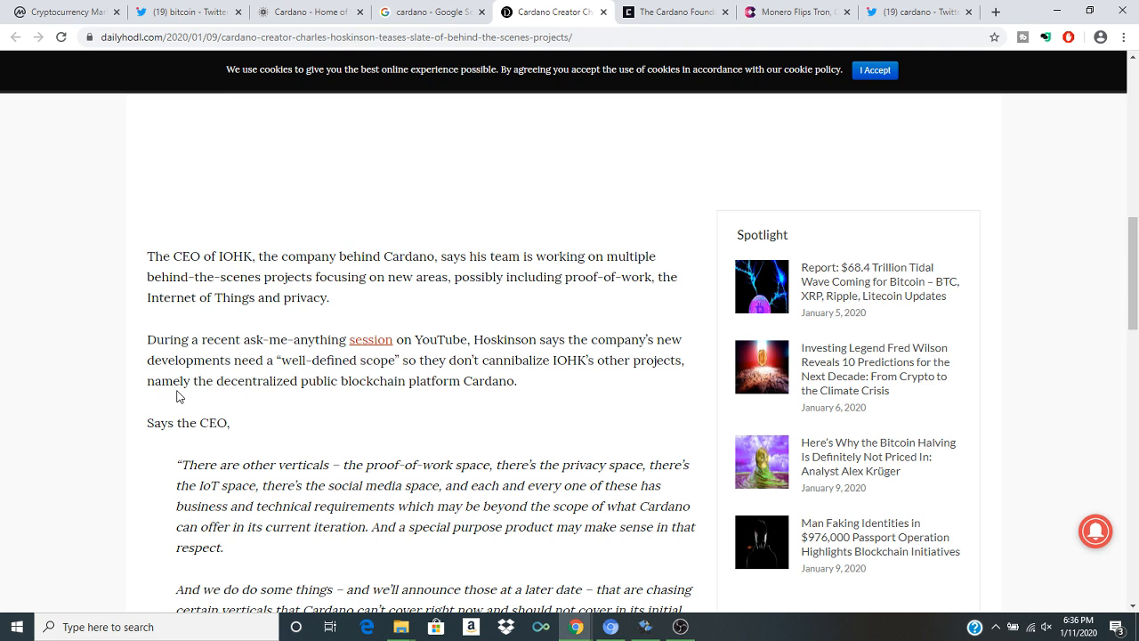
pyautogui.moveTo(182, 363)
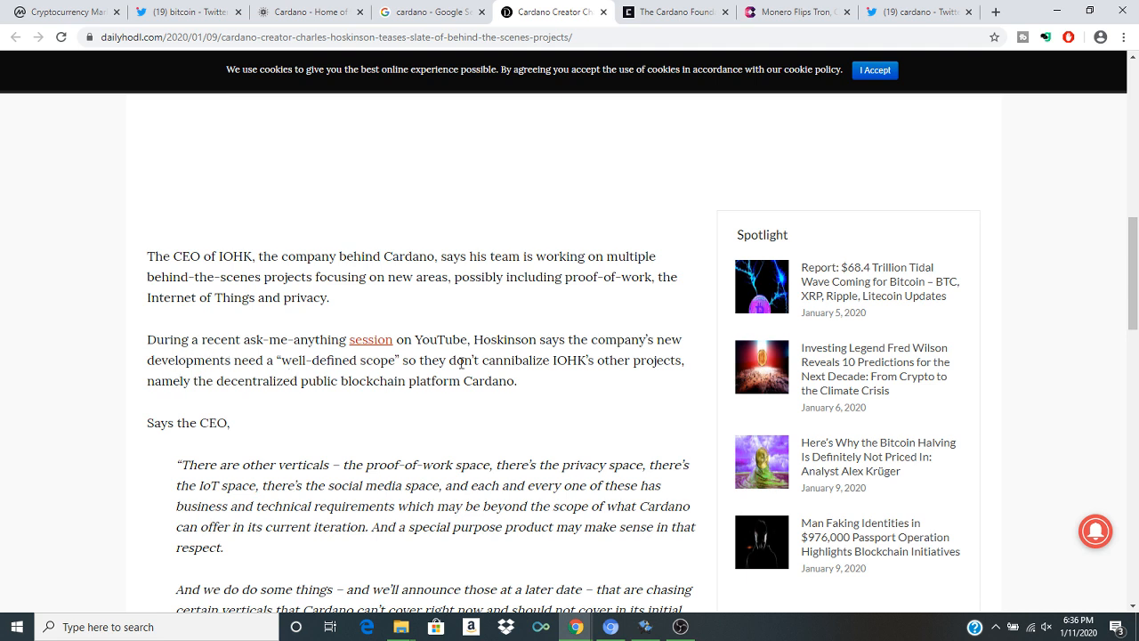
pyautogui.moveTo(582, 352)
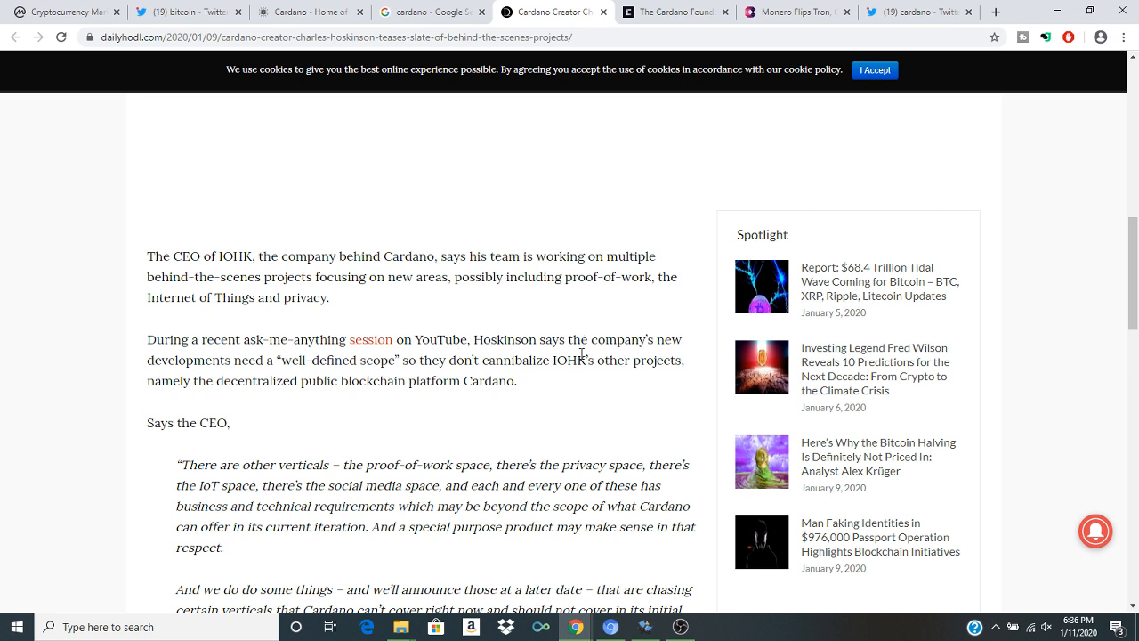
pyautogui.moveTo(265, 393)
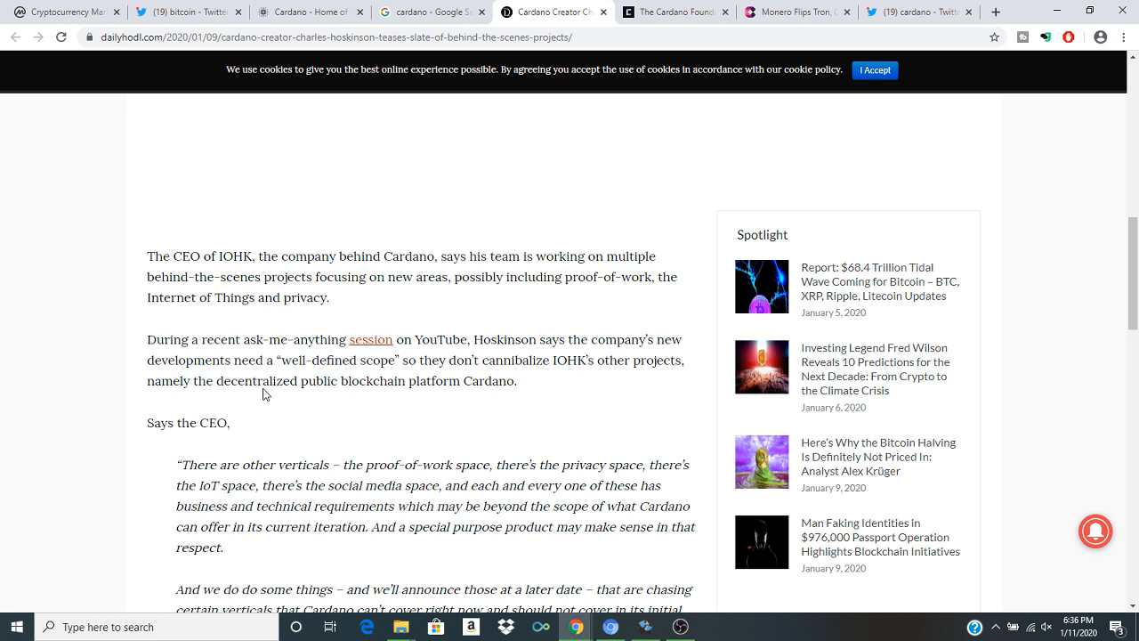
pyautogui.moveTo(328, 388)
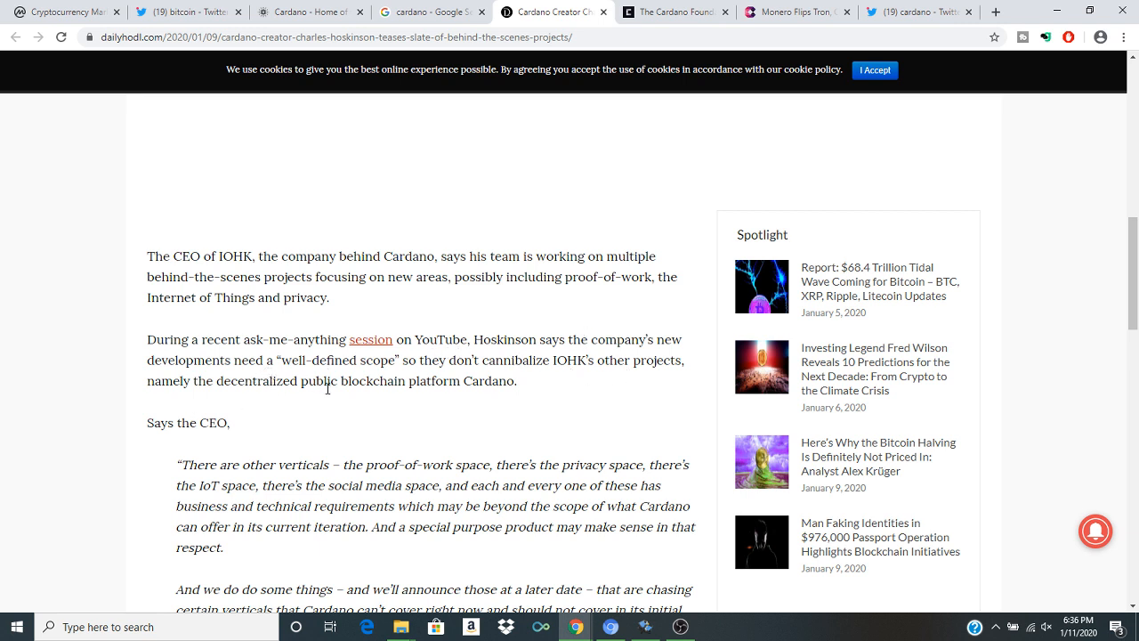
pyautogui.moveTo(534, 390)
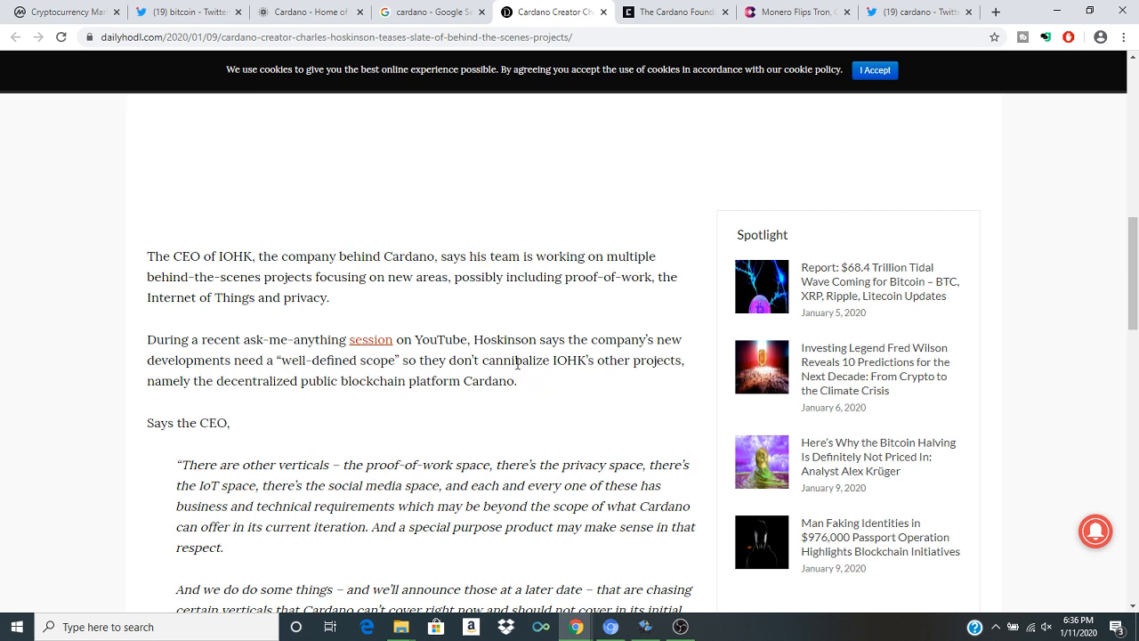
pyautogui.scroll(-3)
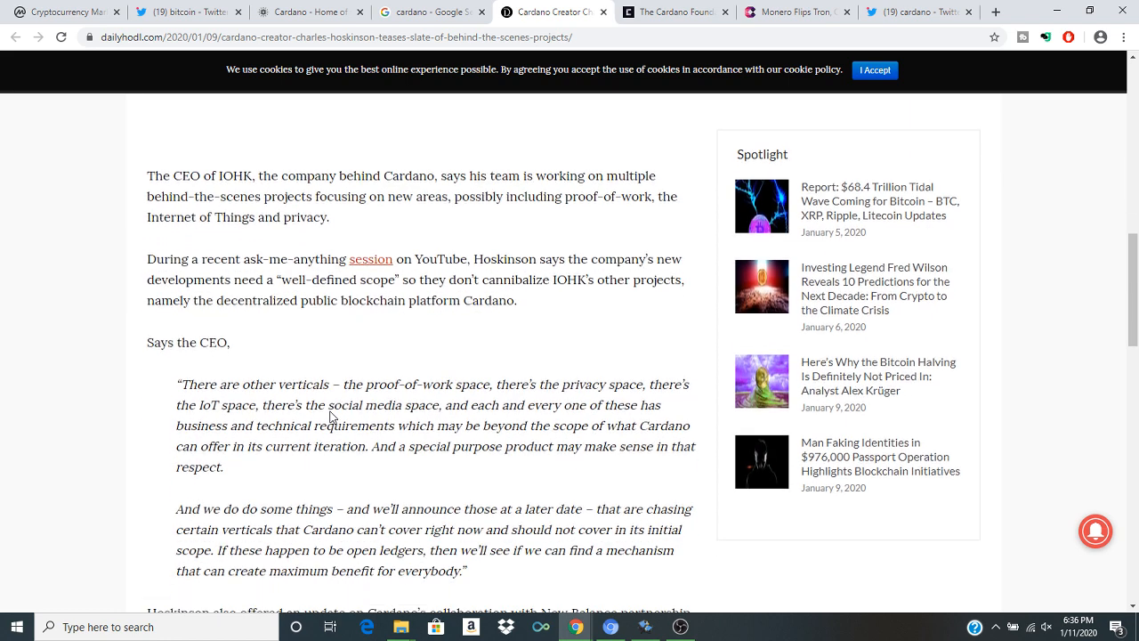
pyautogui.moveTo(509, 337)
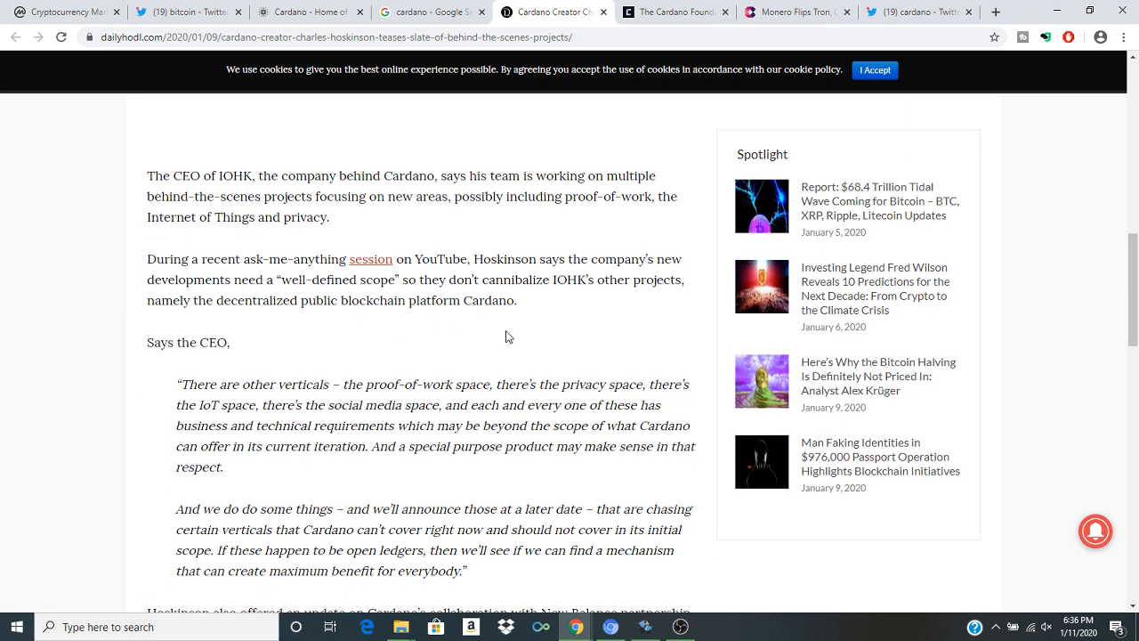
pyautogui.scroll(-3)
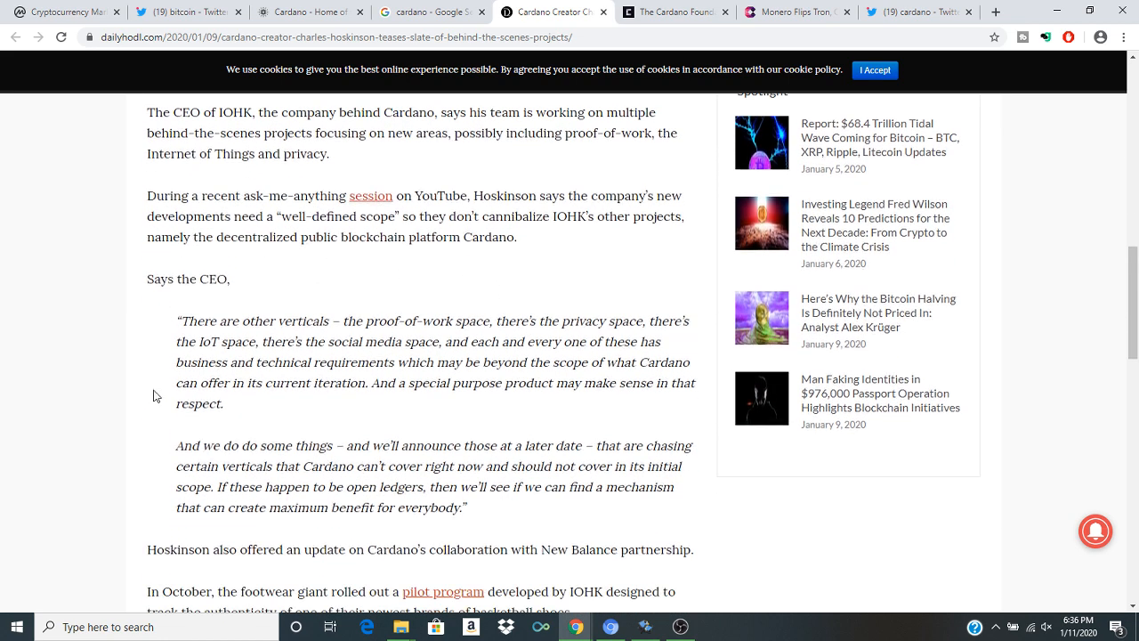
pyautogui.moveTo(365, 338)
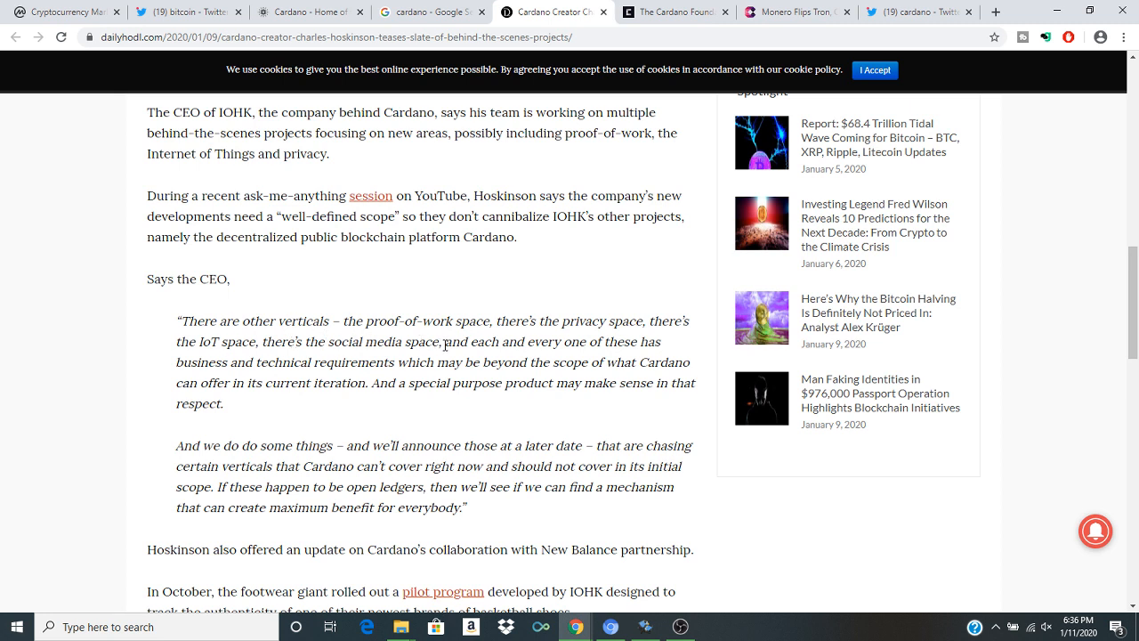
pyautogui.moveTo(571, 342)
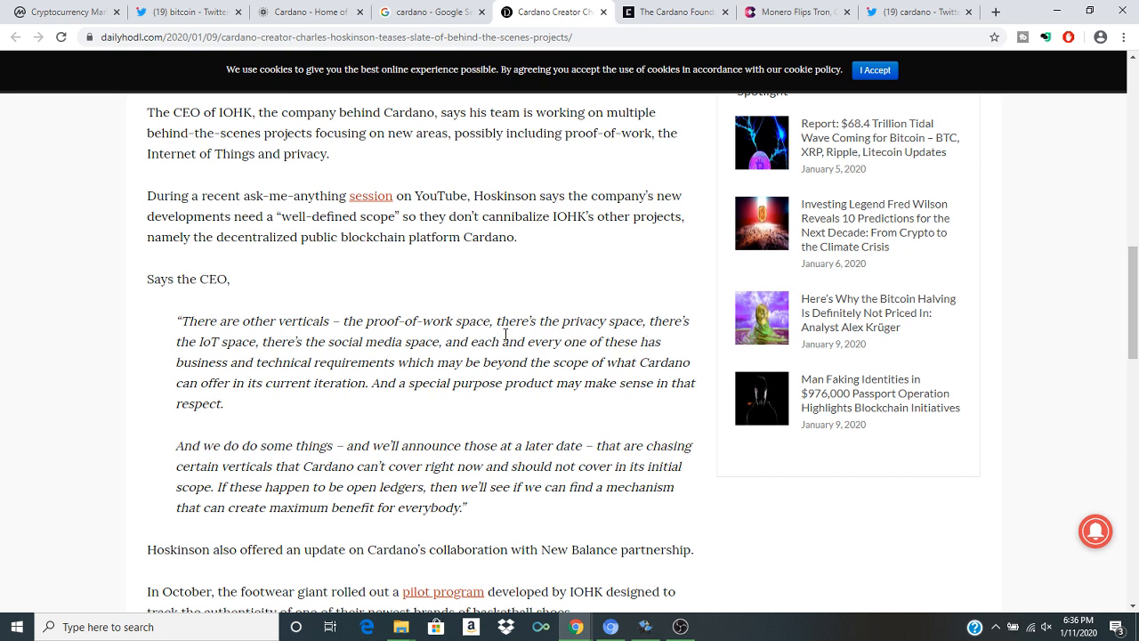
pyautogui.moveTo(256, 360)
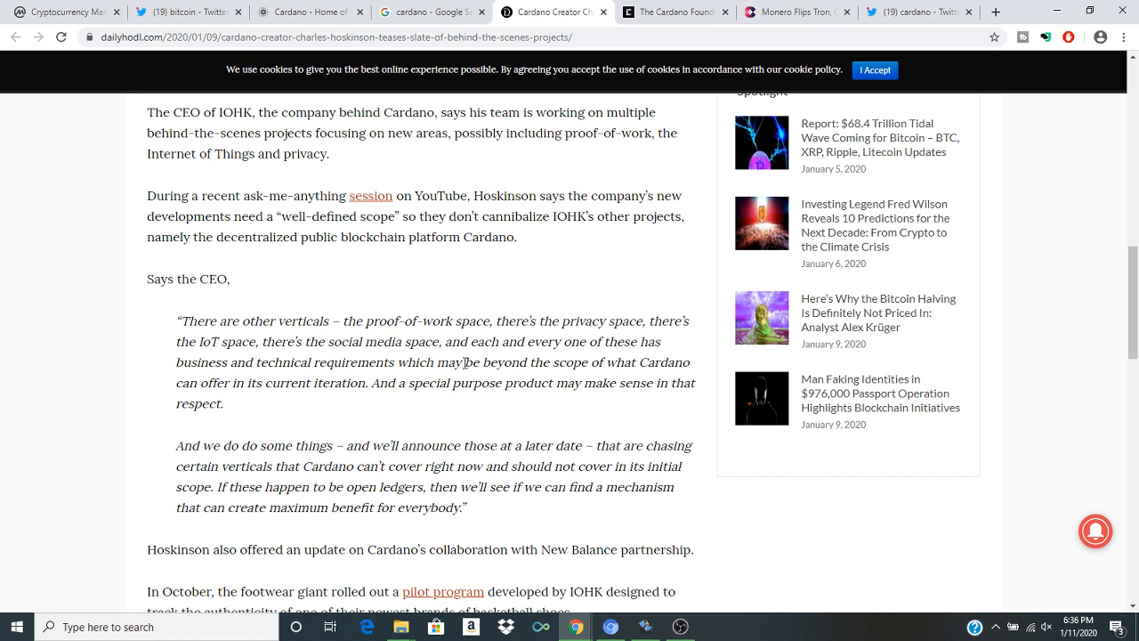
pyautogui.moveTo(260, 358)
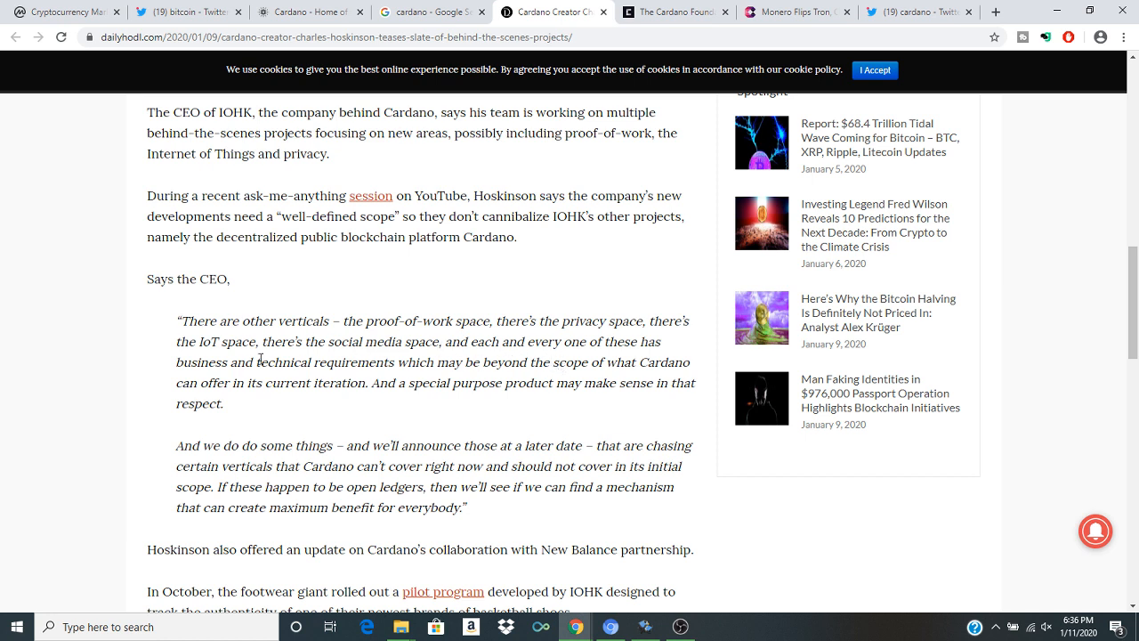
pyautogui.moveTo(474, 381)
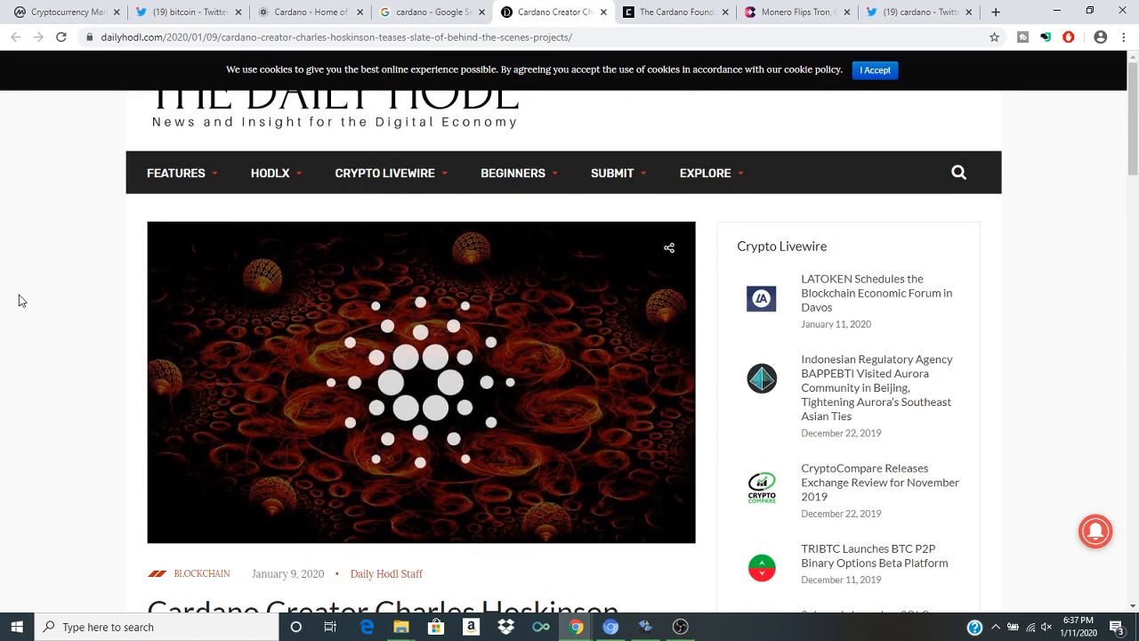
pyautogui.click(174, 12)
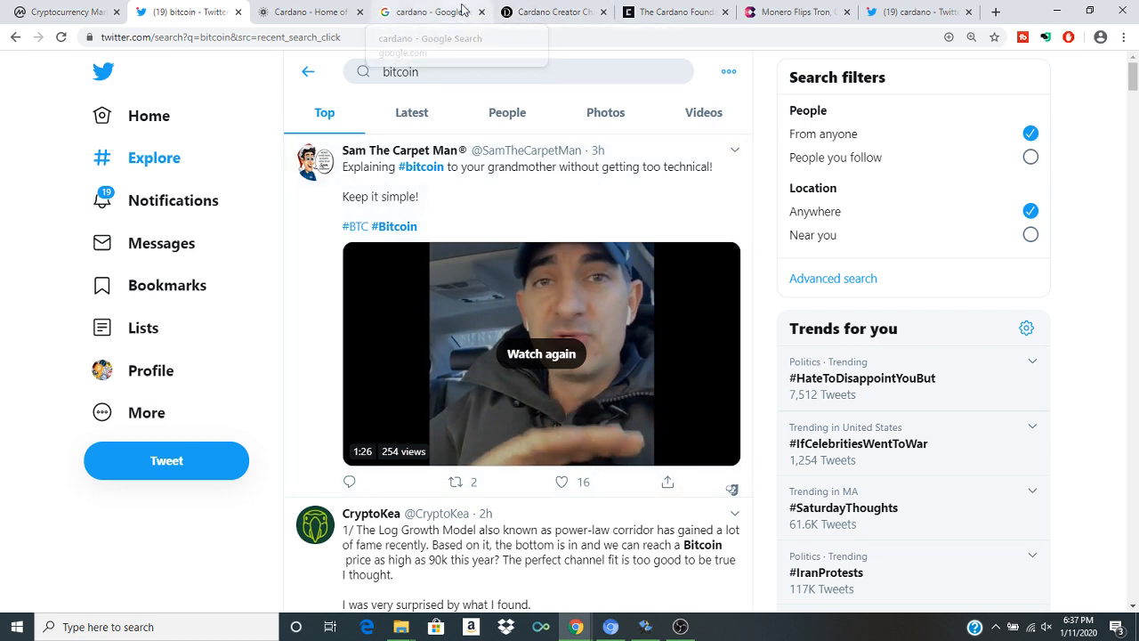
pyautogui.click(431, 11)
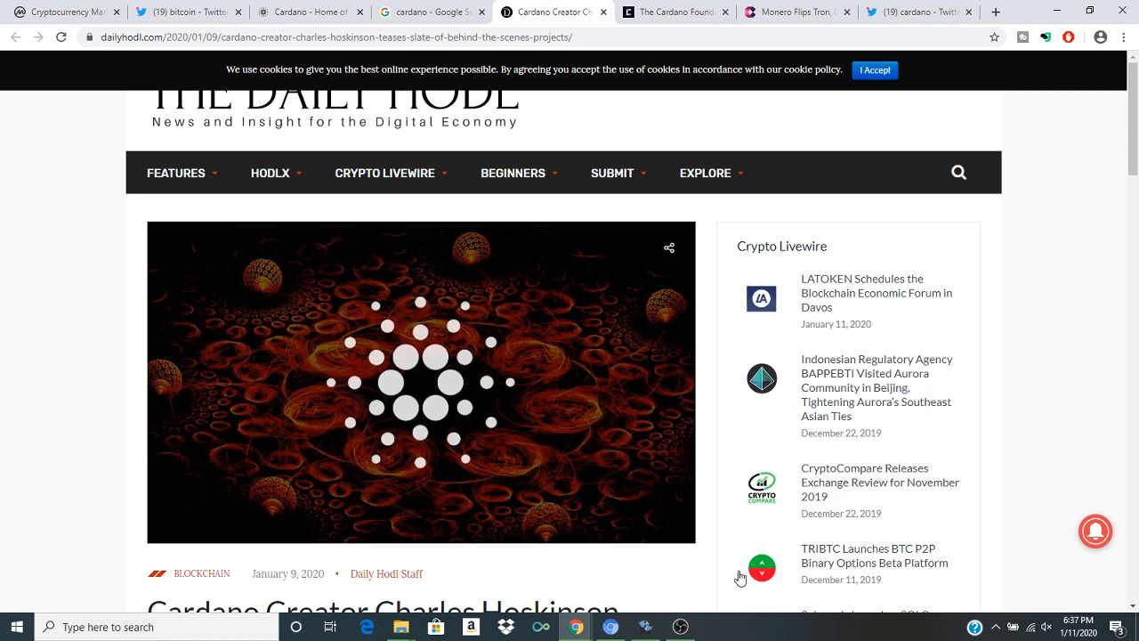
pyautogui.click(680, 627)
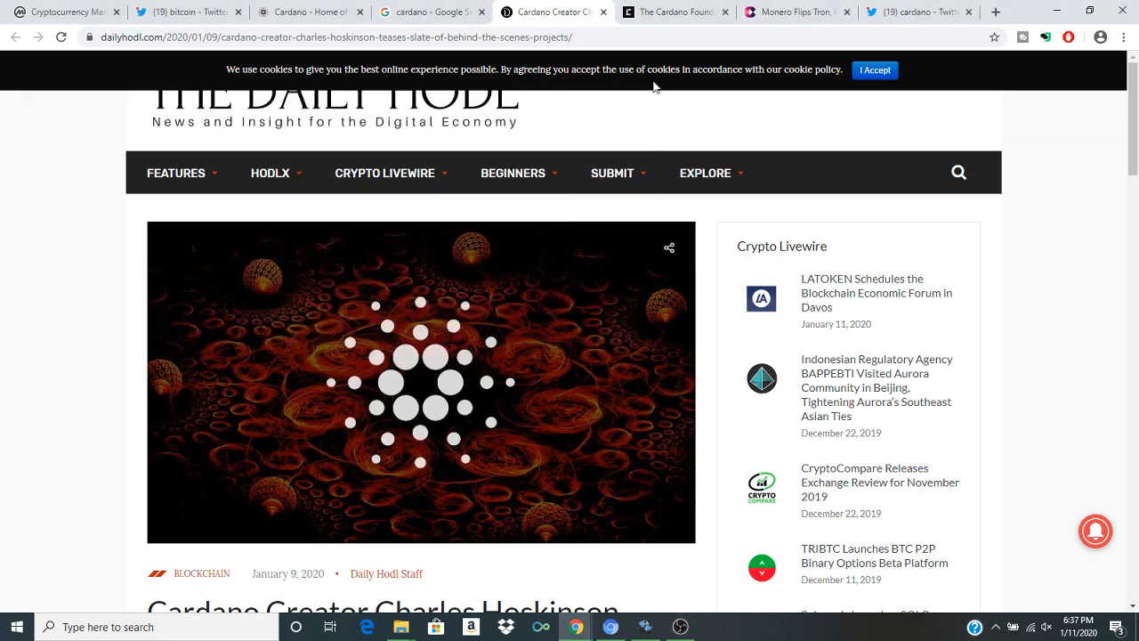
pyautogui.moveTo(692, 10)
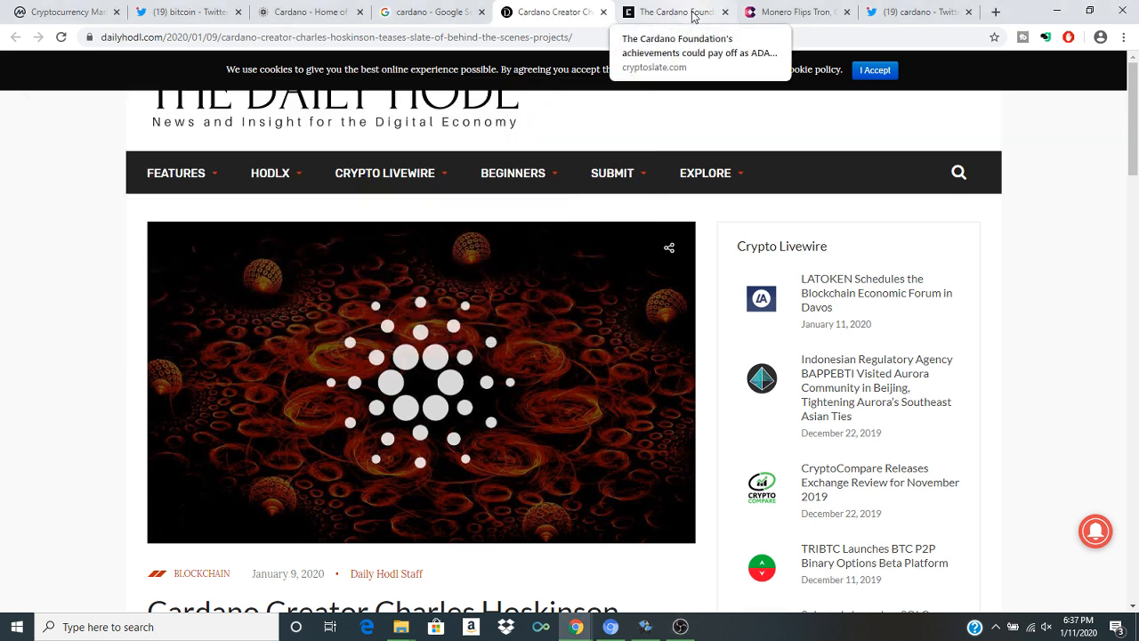
# Step: Read through CryptoSlate's Cardano Foundation 2019 achievements article to its end
pyautogui.click(674, 11)
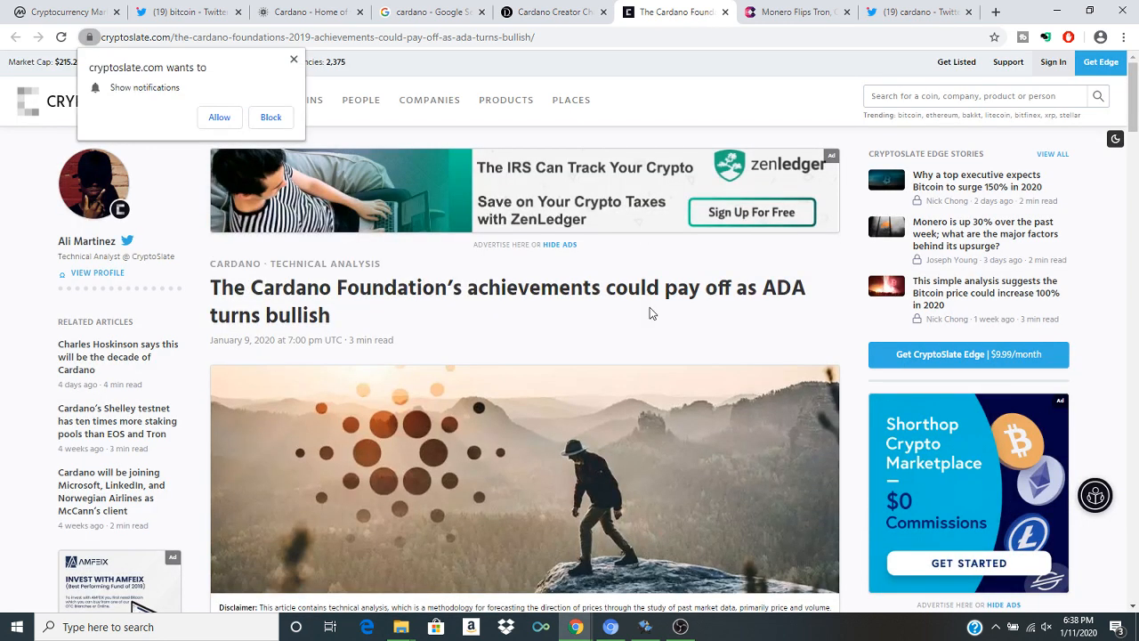
pyautogui.scroll(-3)
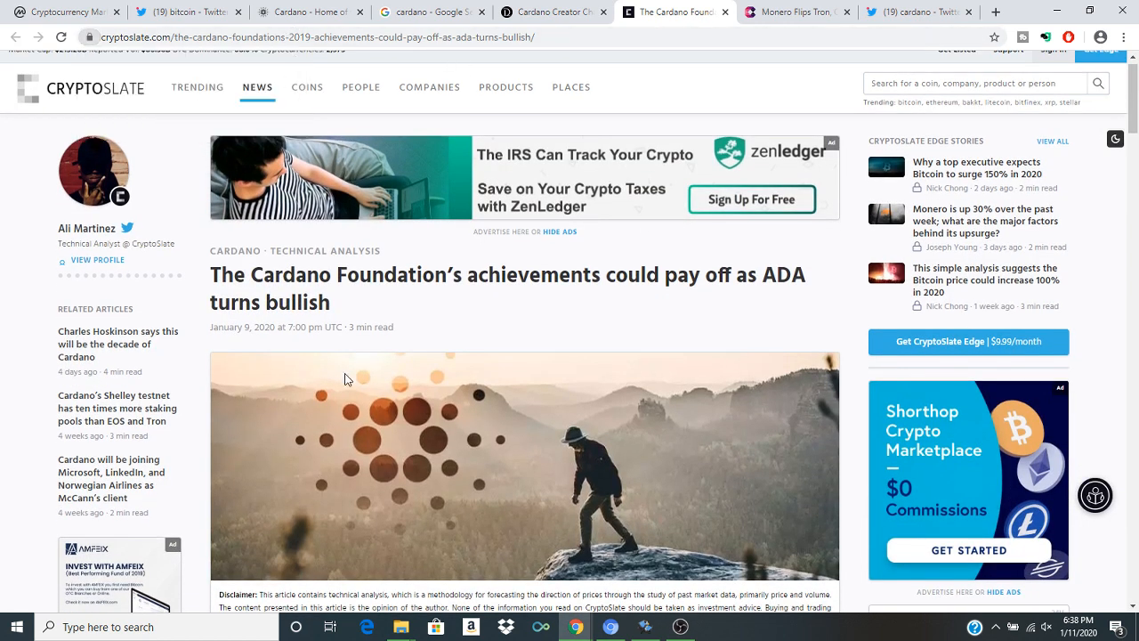
pyautogui.moveTo(687, 342)
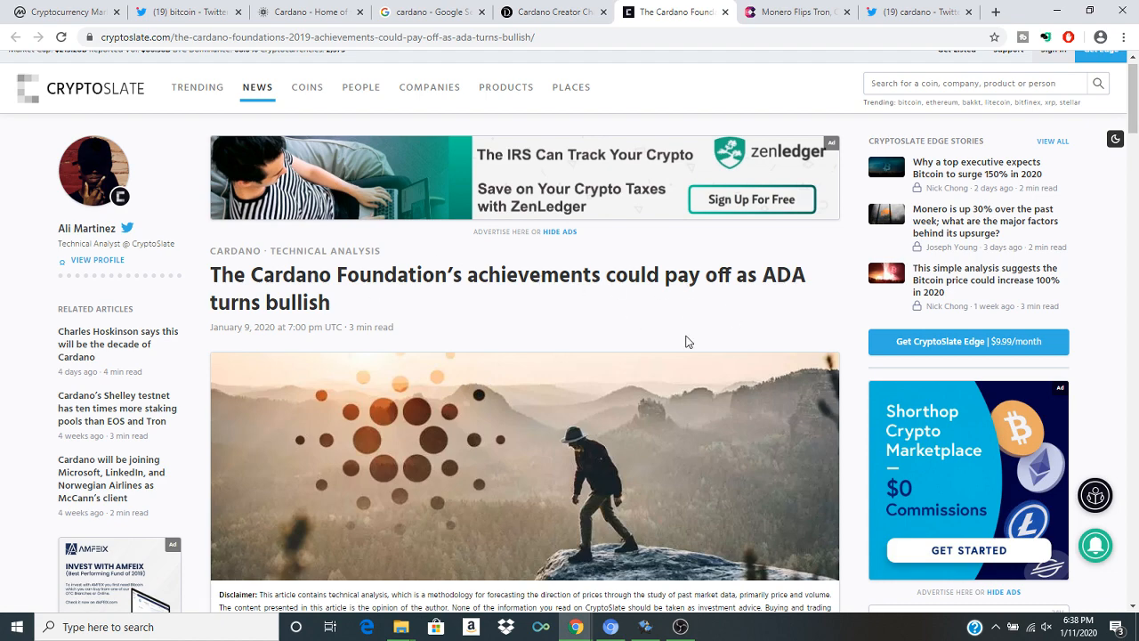
pyautogui.scroll(-3)
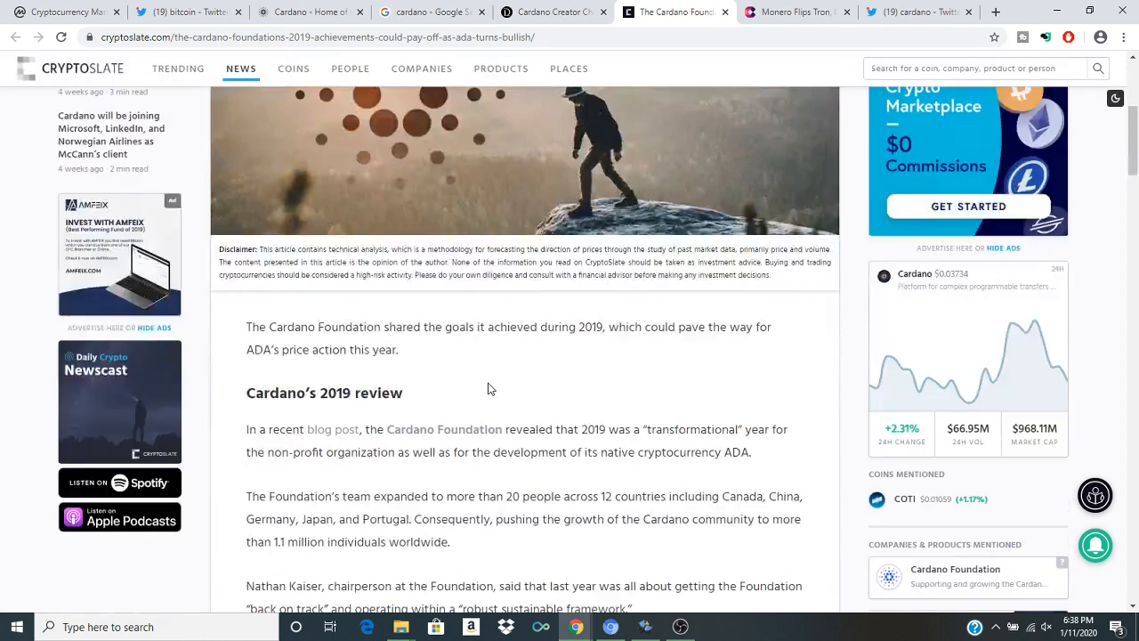
pyautogui.moveTo(598, 463)
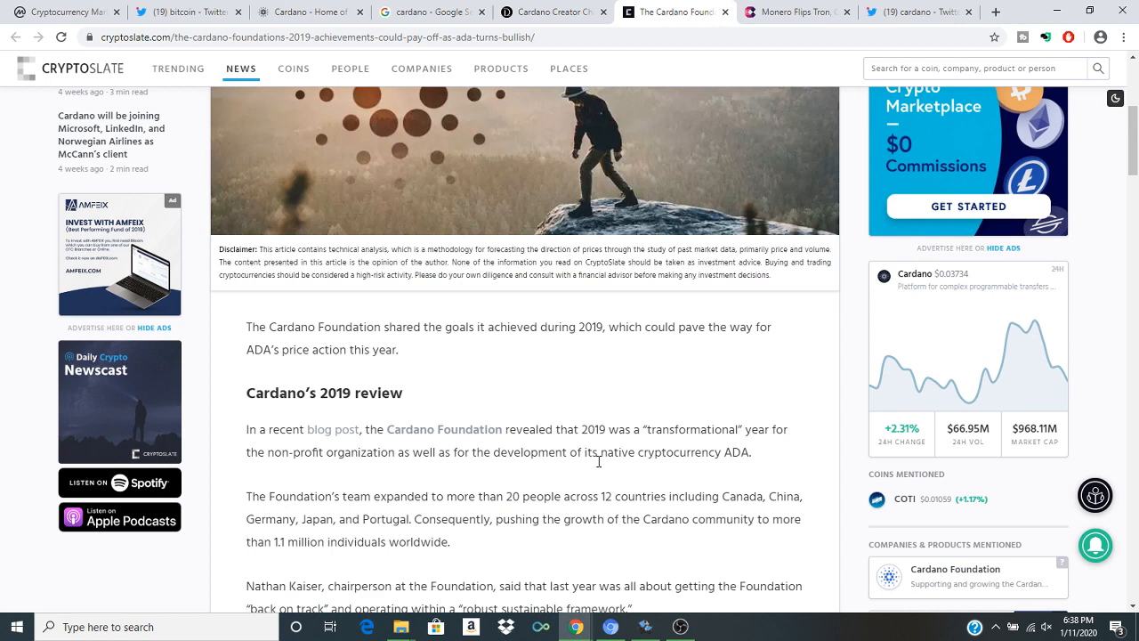
pyautogui.scroll(-3)
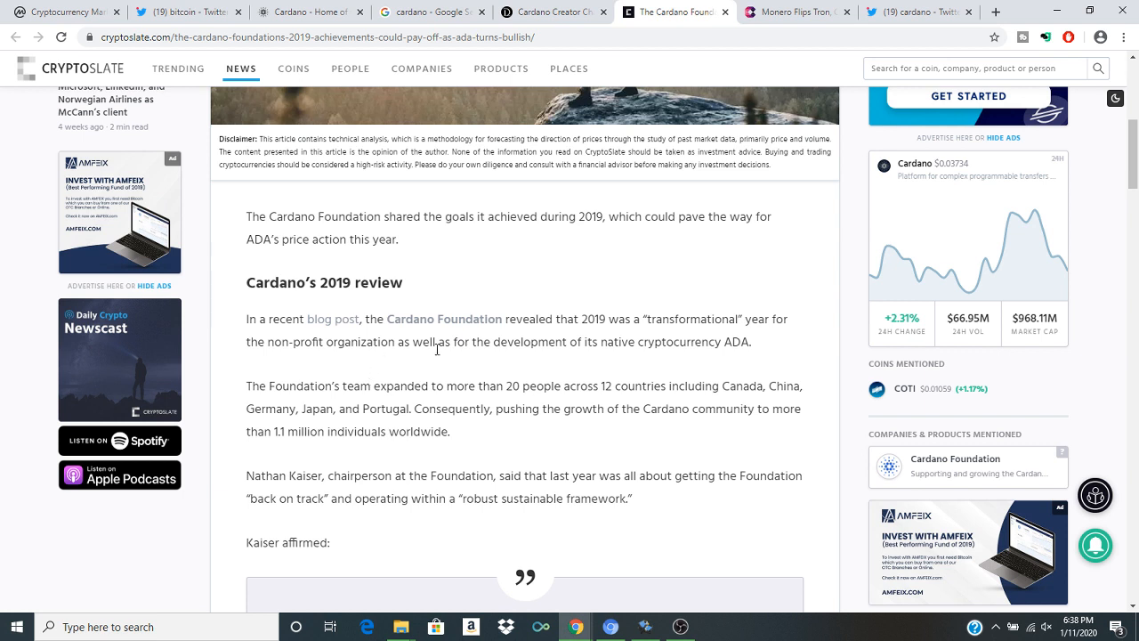
pyautogui.moveTo(580, 338)
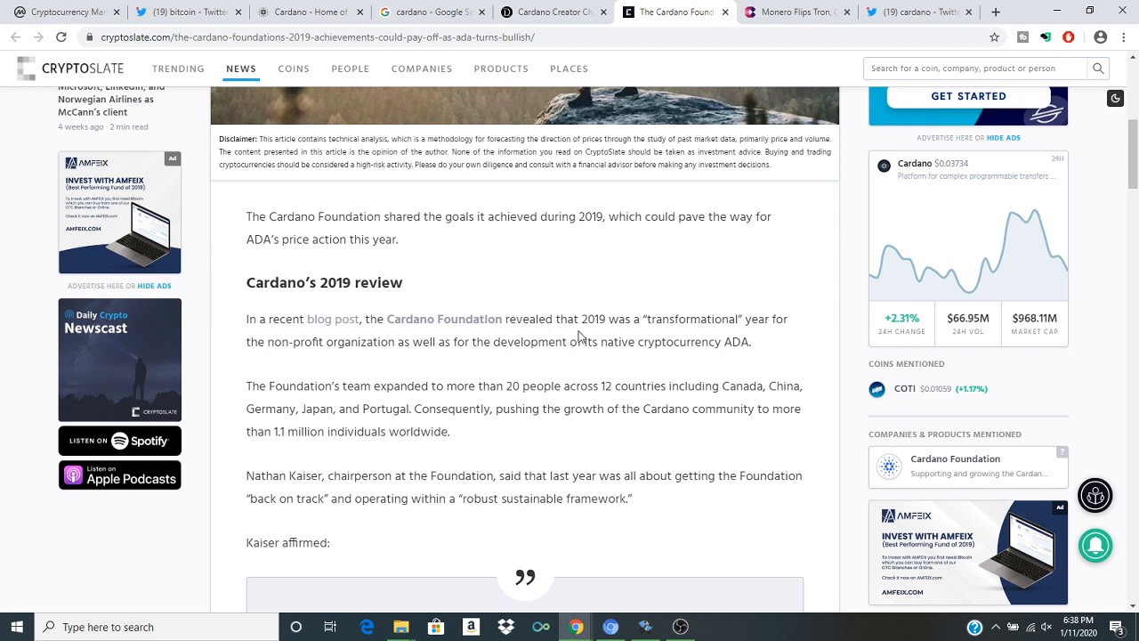
pyautogui.moveTo(744, 342)
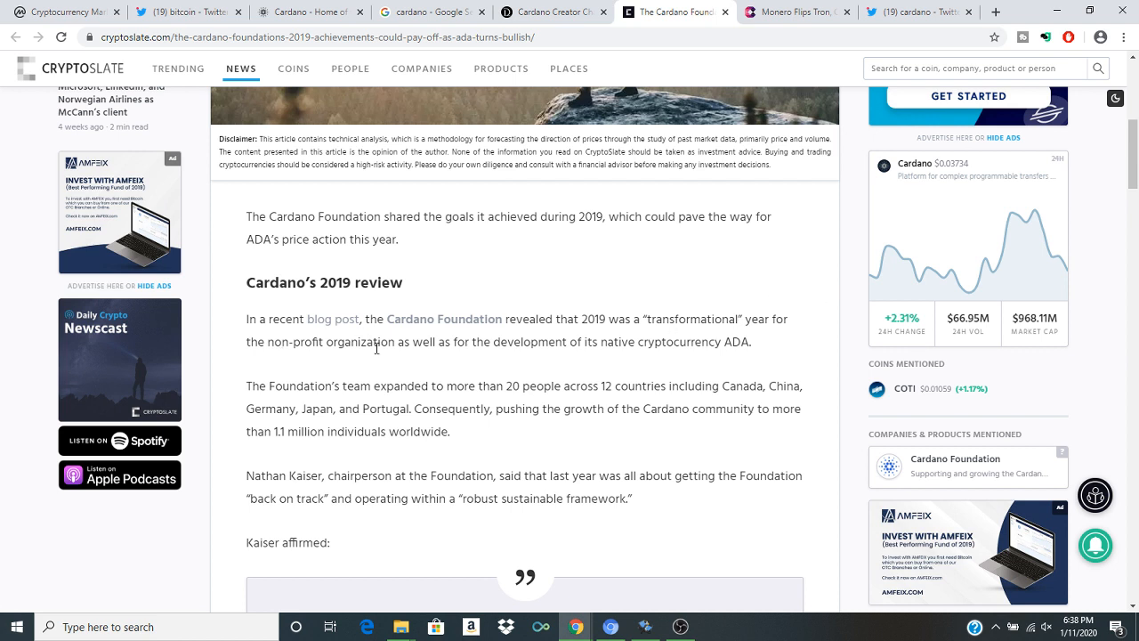
pyautogui.moveTo(438, 359)
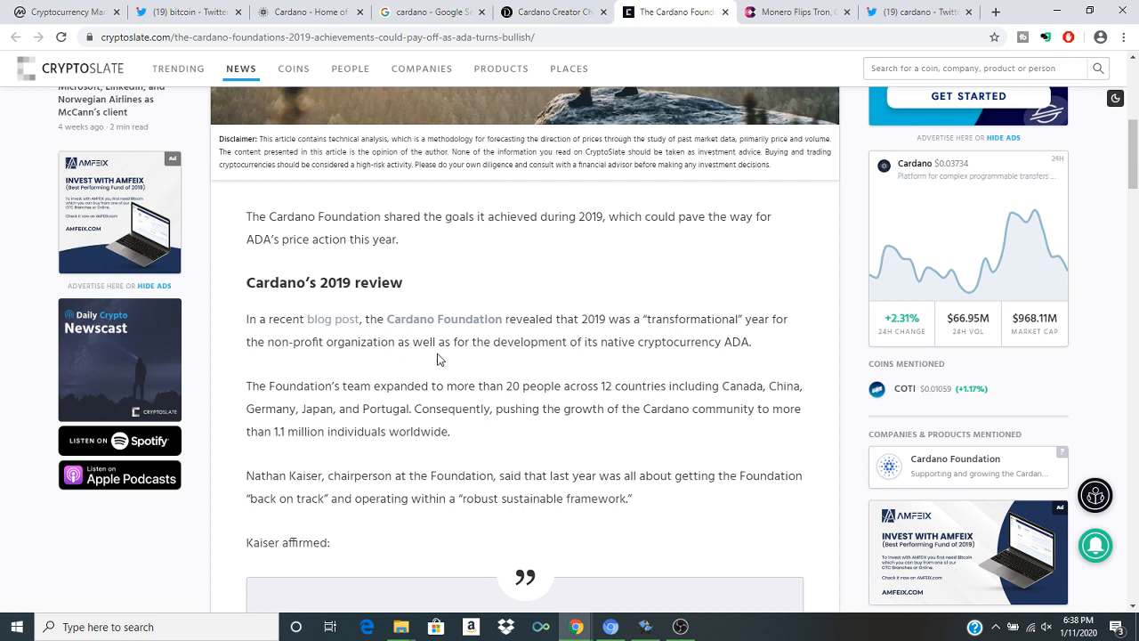
pyautogui.moveTo(602, 360)
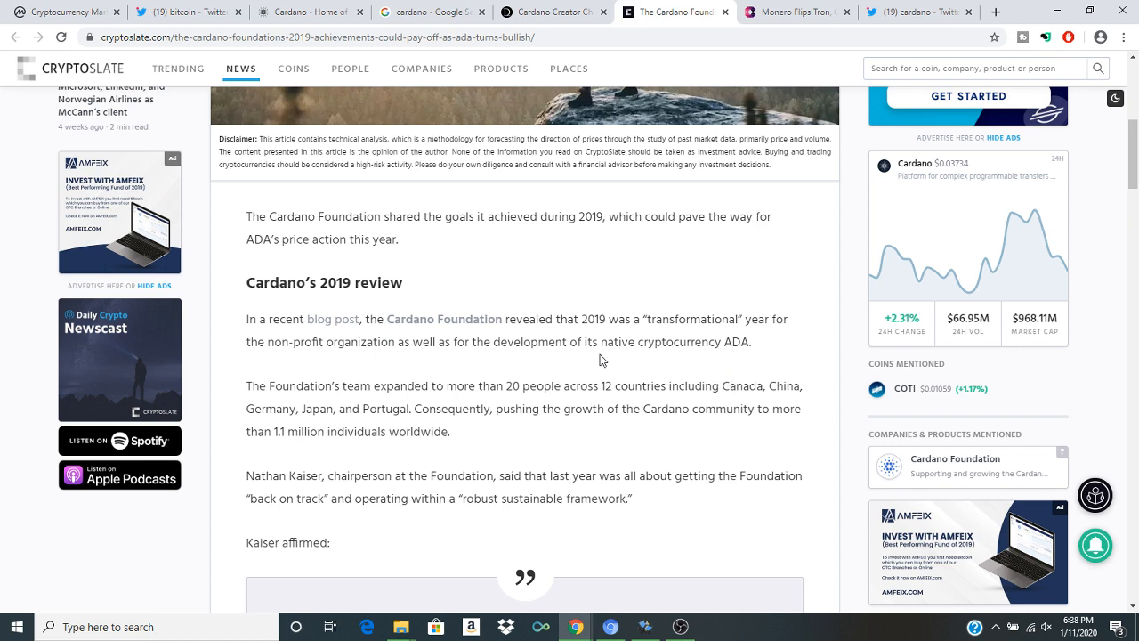
pyautogui.scroll(-3)
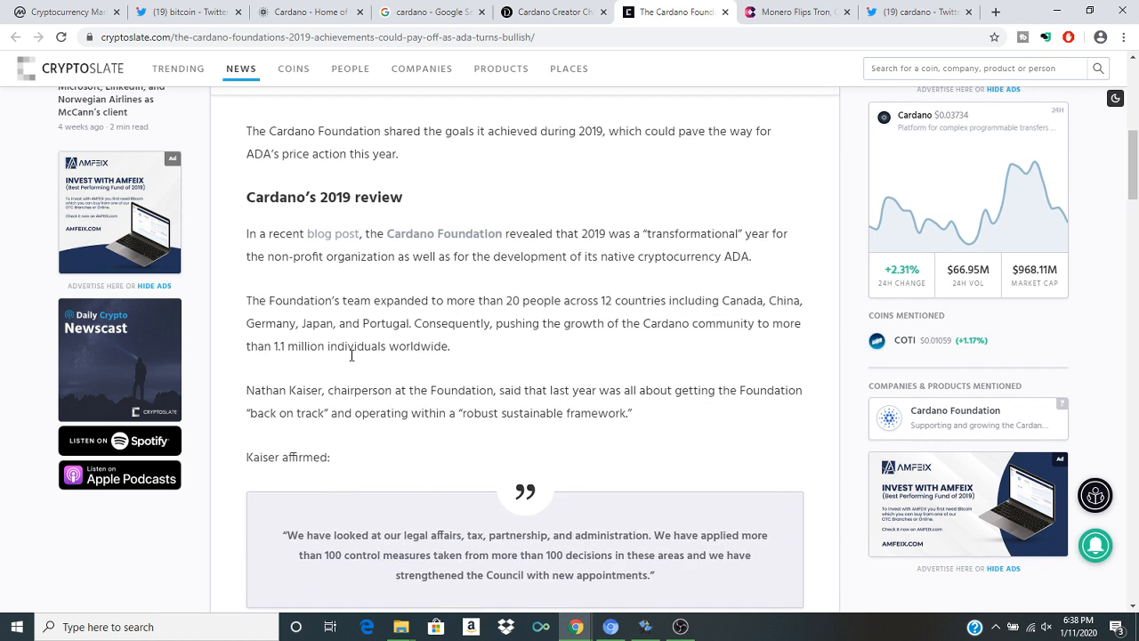
pyautogui.moveTo(384, 327)
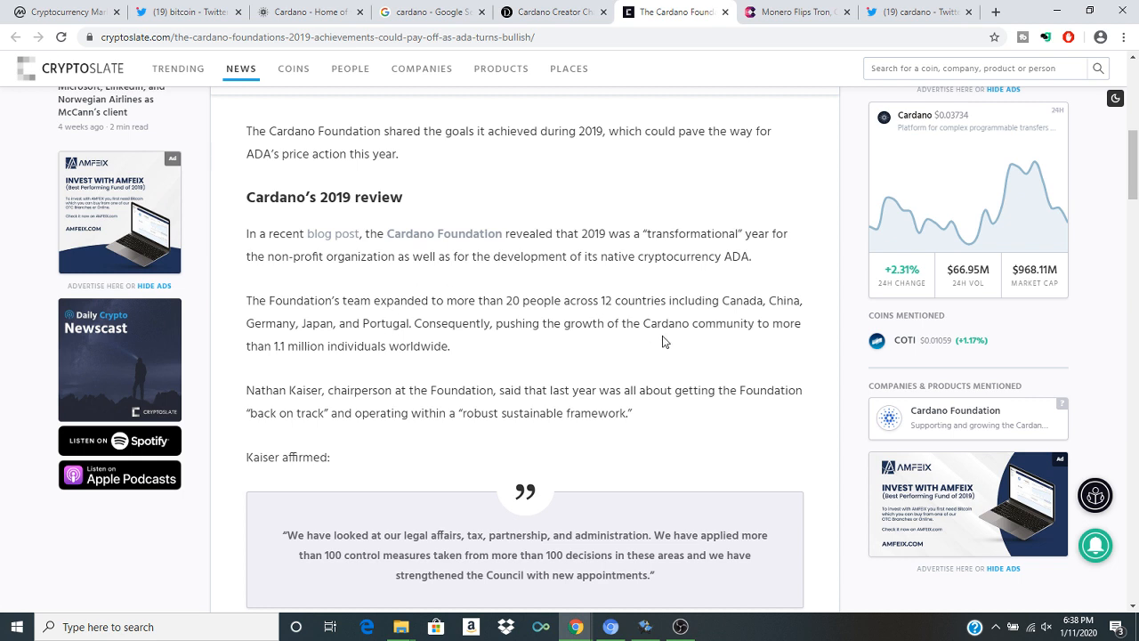
pyautogui.moveTo(509, 316)
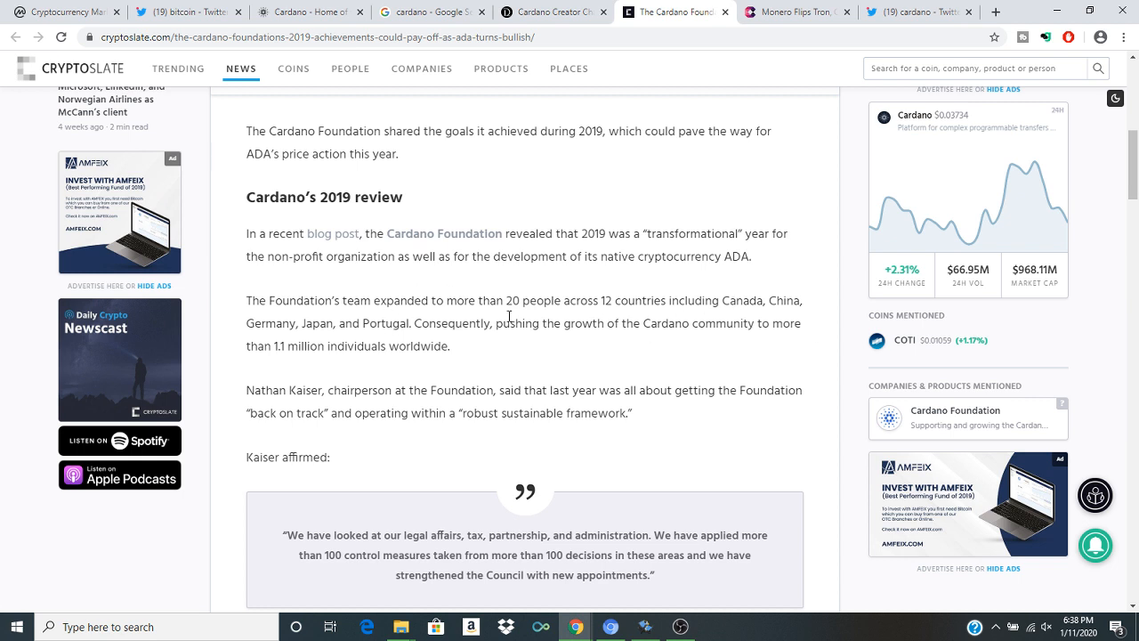
pyautogui.scroll(-3)
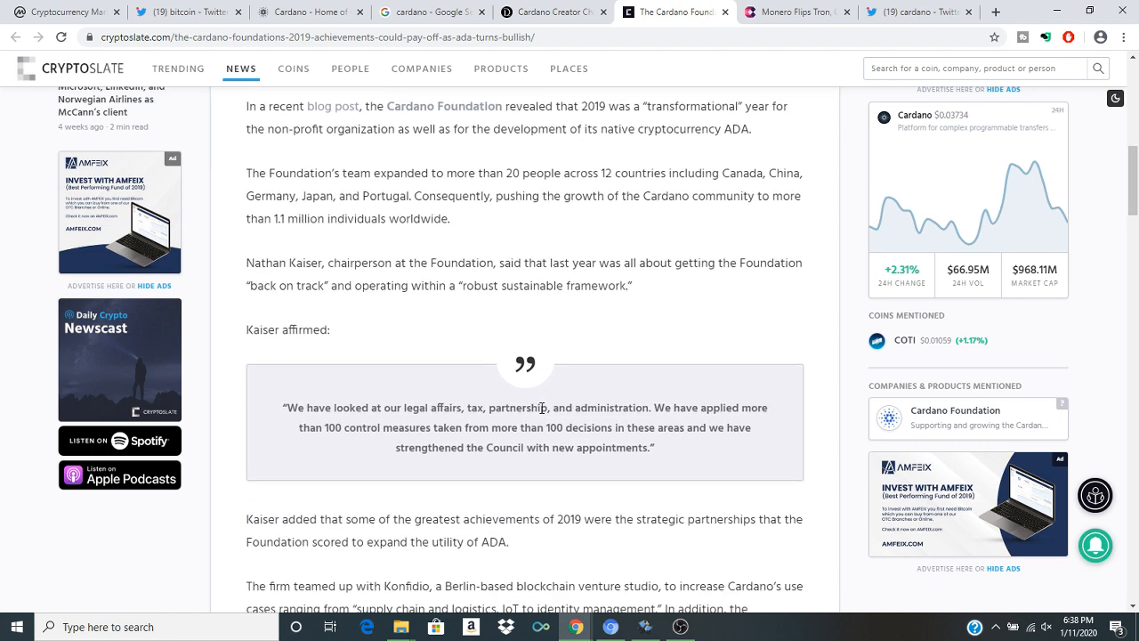
pyautogui.scroll(-3)
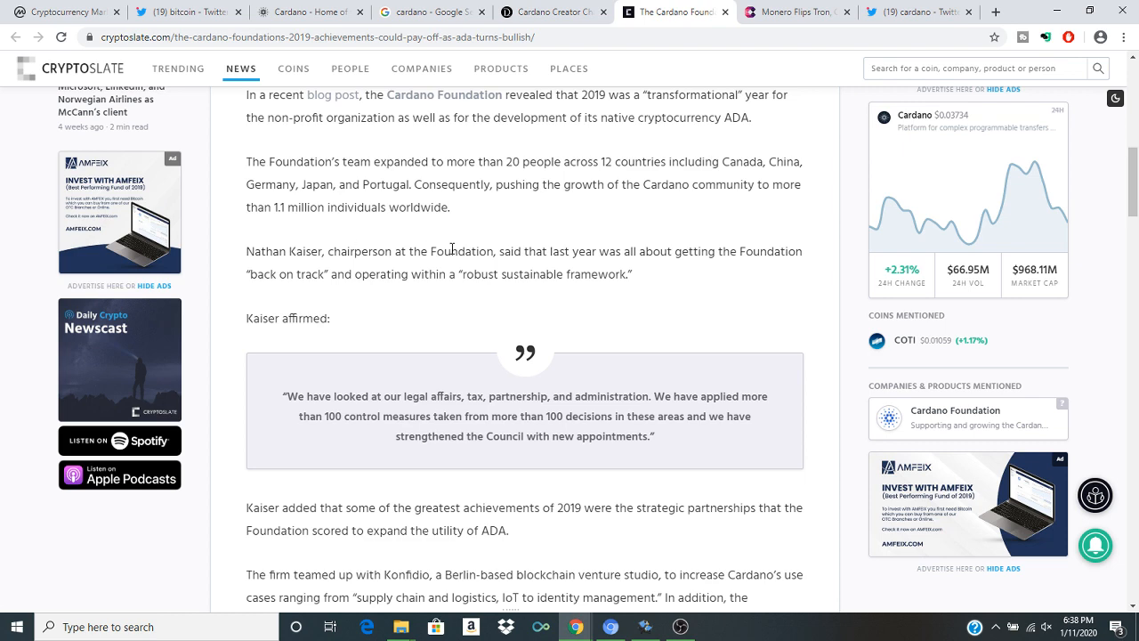
pyautogui.scroll(-3)
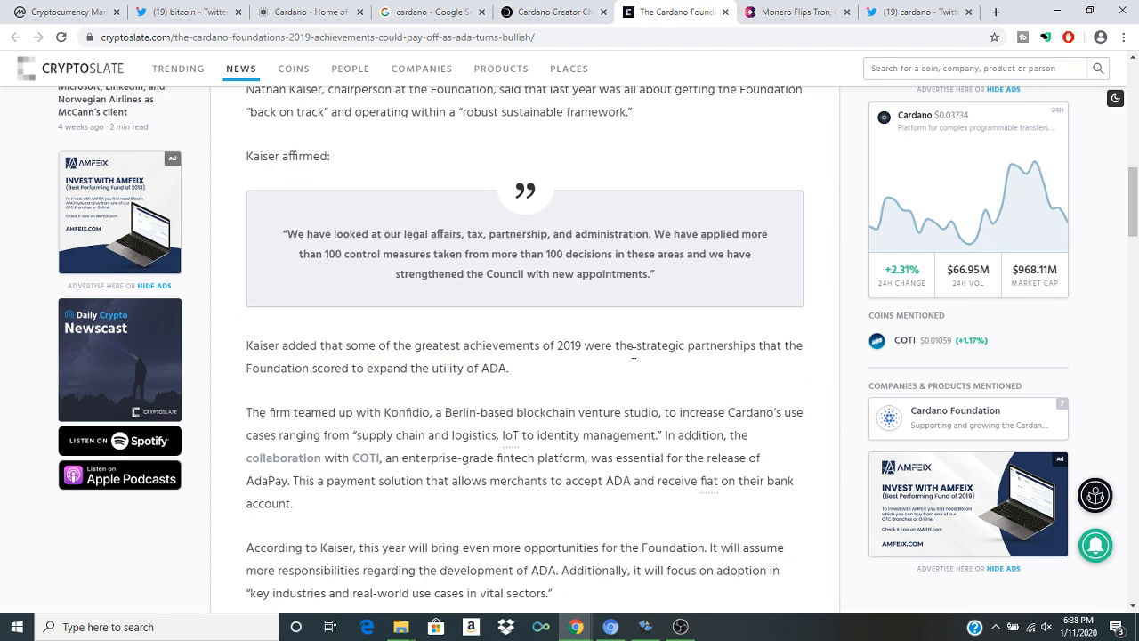
pyautogui.moveTo(723, 627)
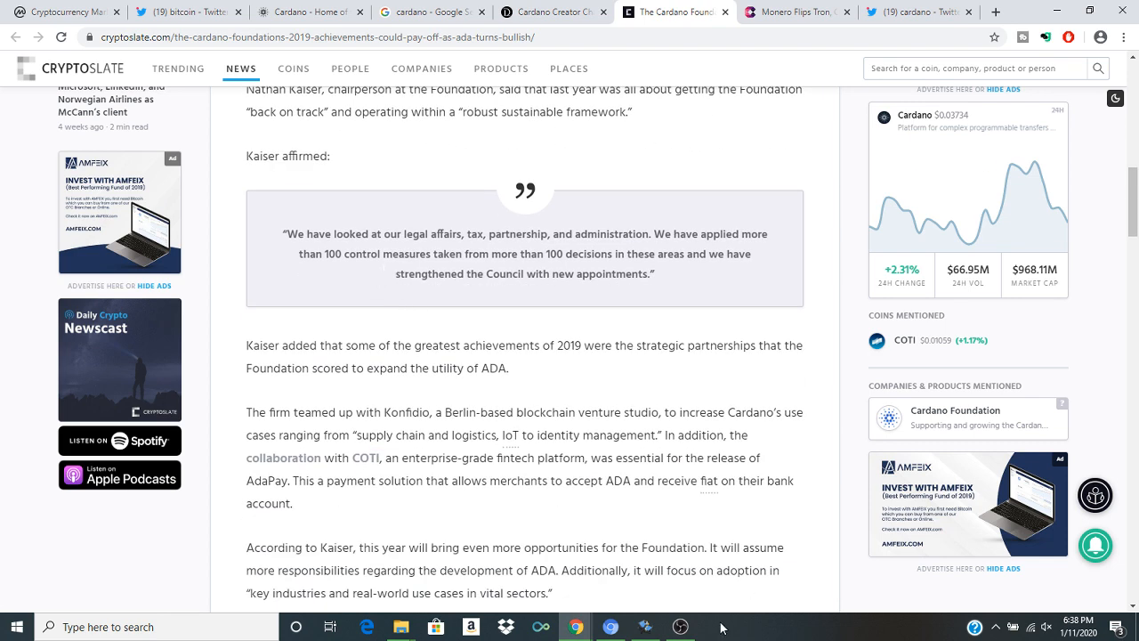
# Step: Switch to the CryptoNews Monero Flips Tron, Cardano, Tezos article
pyautogui.click(671, 623)
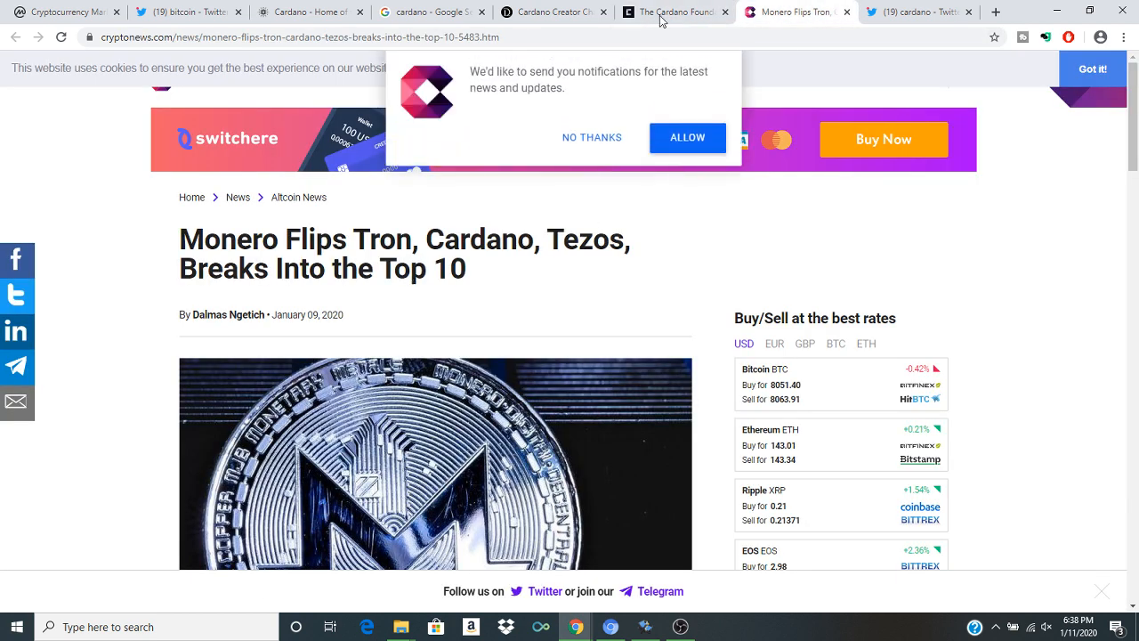
# Step: Glance at CoinMarketCap's rankings and the Monero article, then land on Twitter's cardano search
pyautogui.click(62, 11)
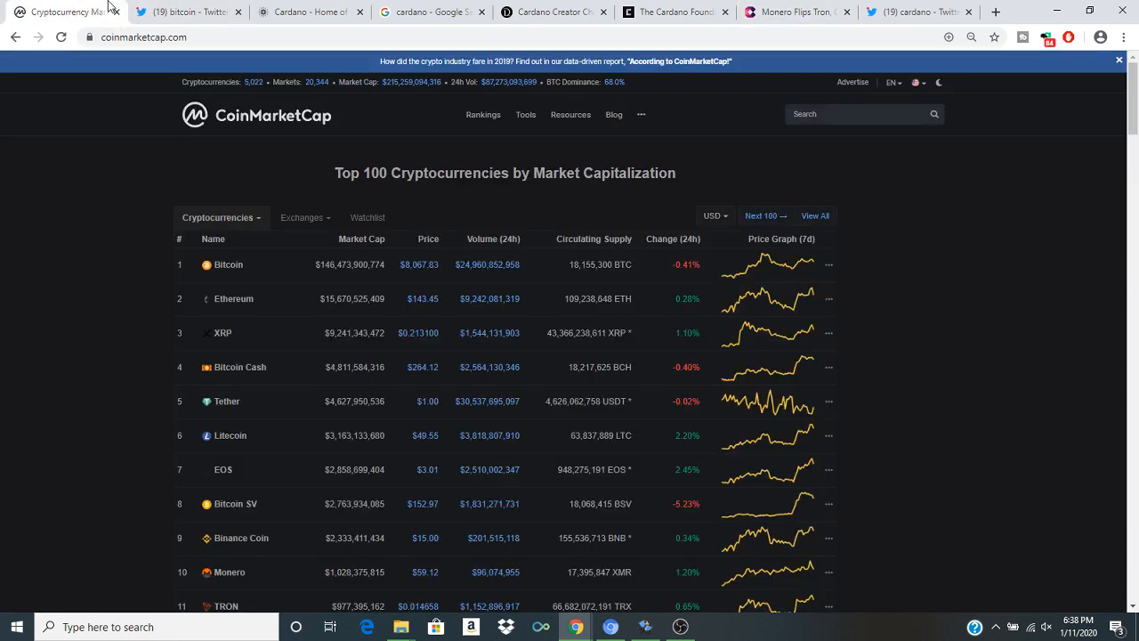
pyautogui.moveTo(416, 112)
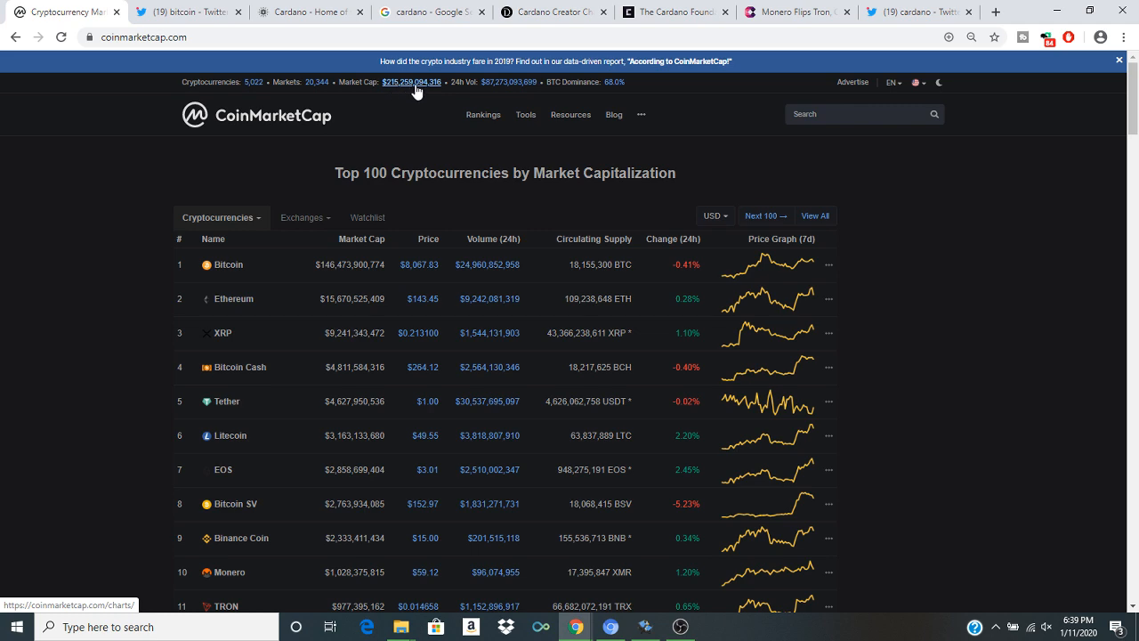
pyautogui.moveTo(546, 87)
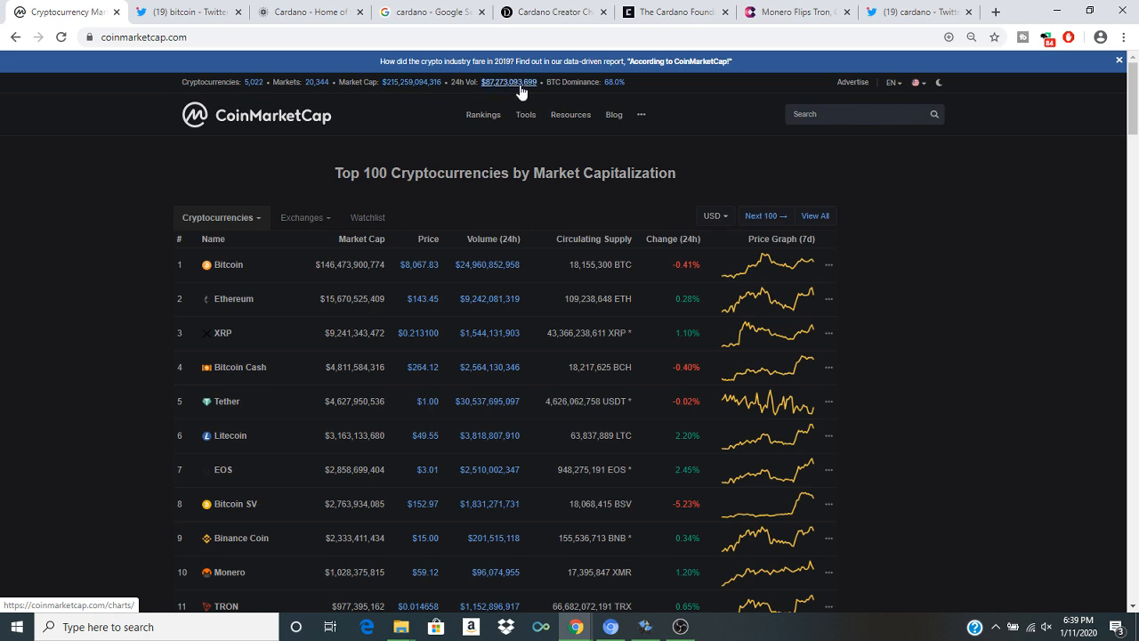
pyautogui.click(798, 14)
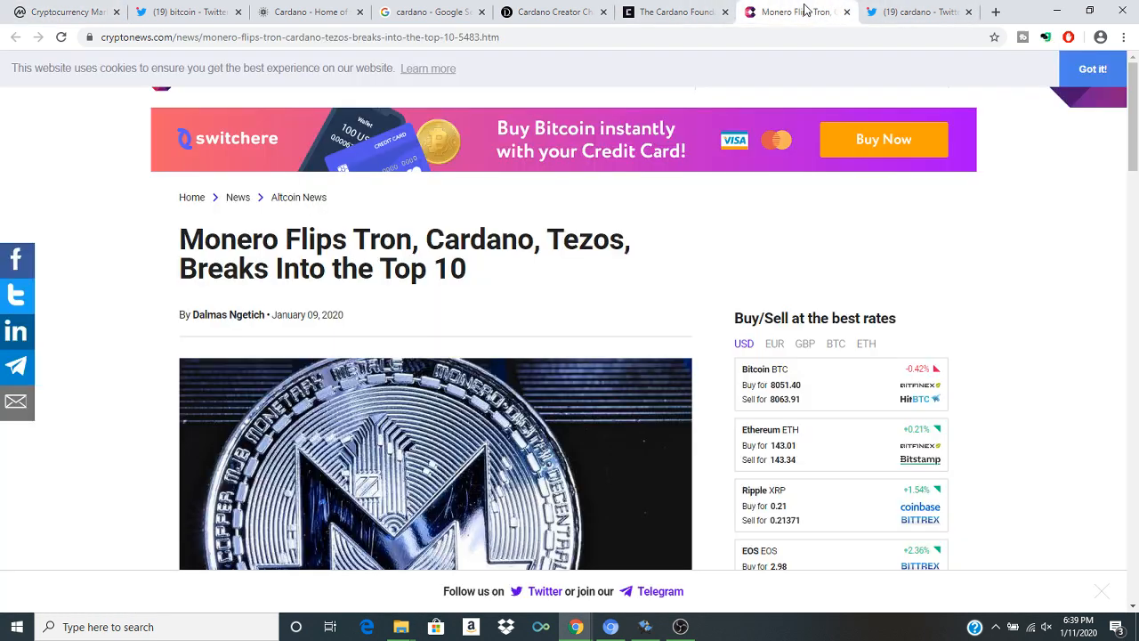
pyautogui.click(912, 11)
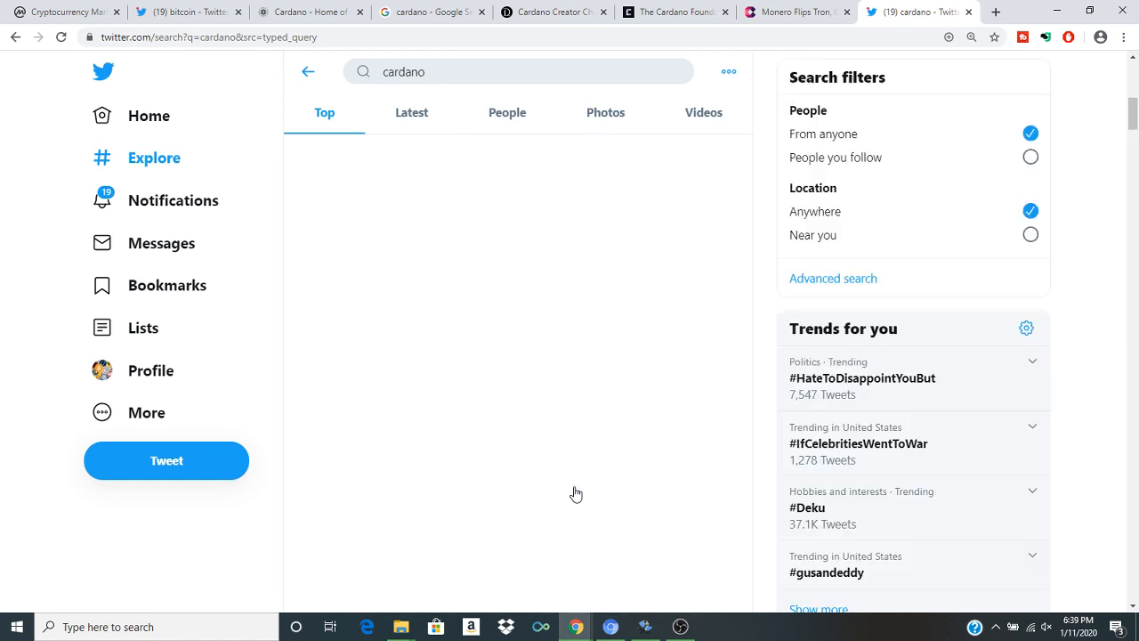
# Step: Play the SCAR2 staking pool tweet's video with sound and open the tweet on its own page
pyautogui.click(680, 626)
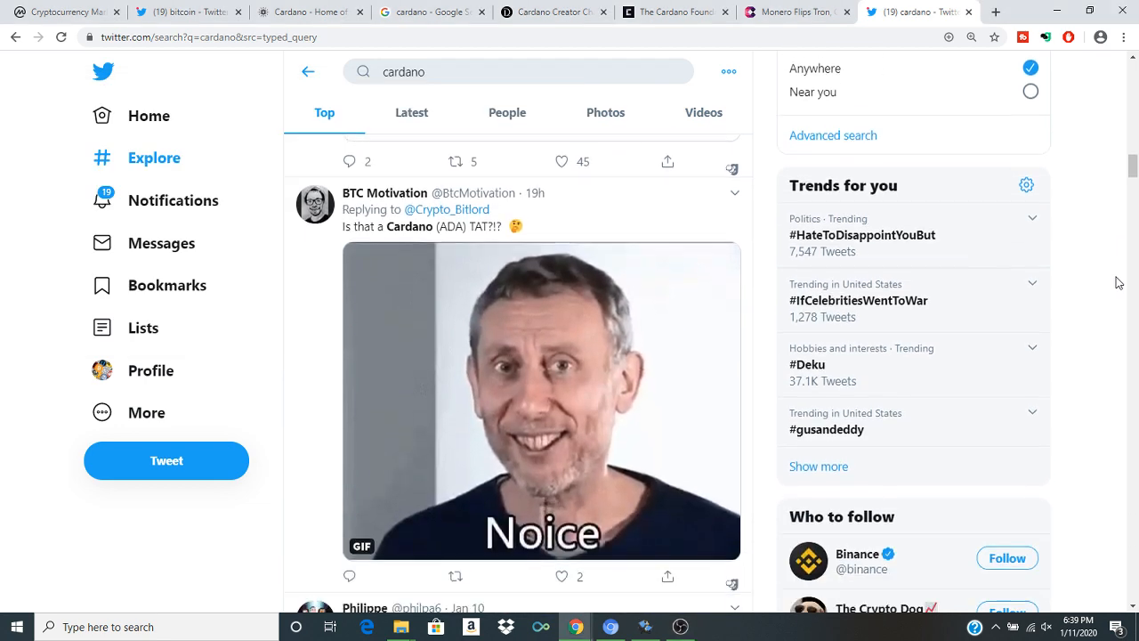
pyautogui.scroll(-3)
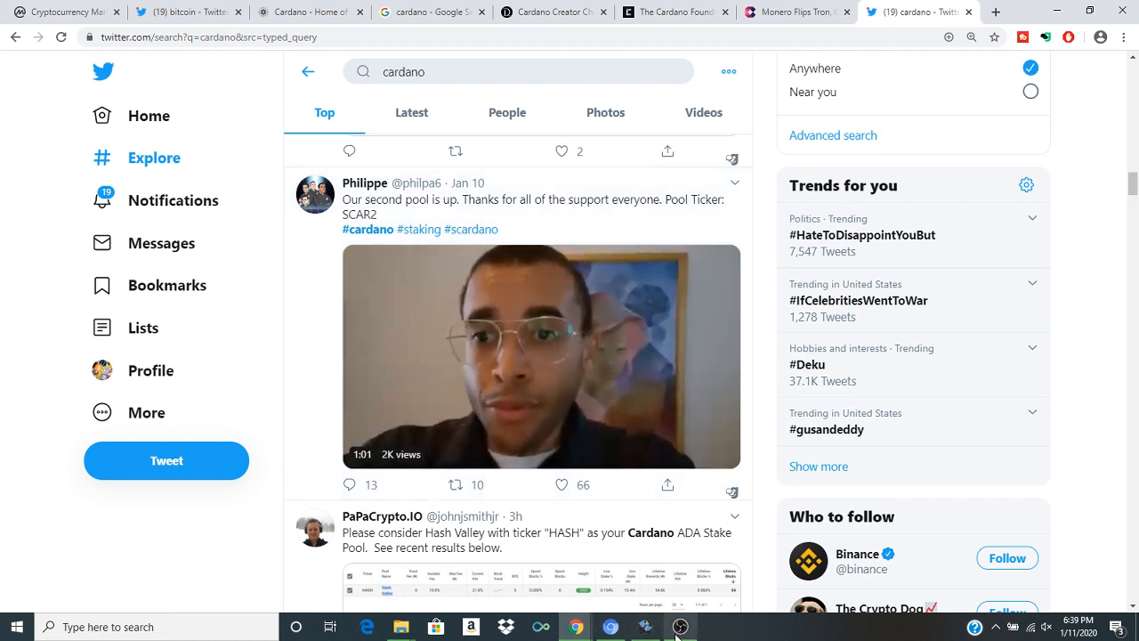
pyautogui.click(679, 625)
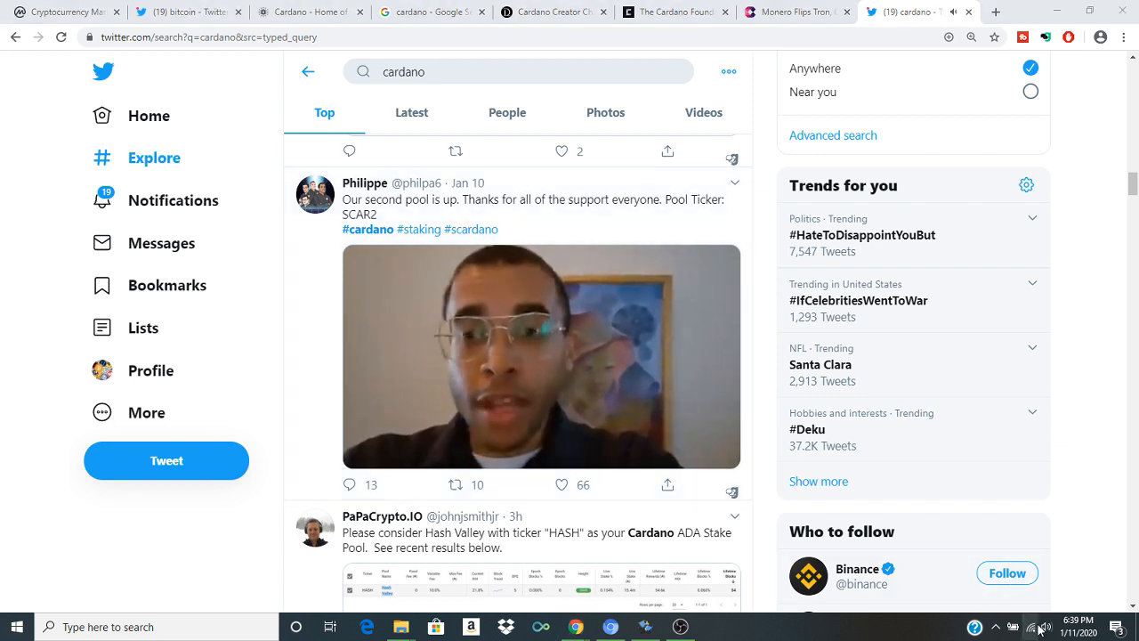
pyautogui.click(1043, 623)
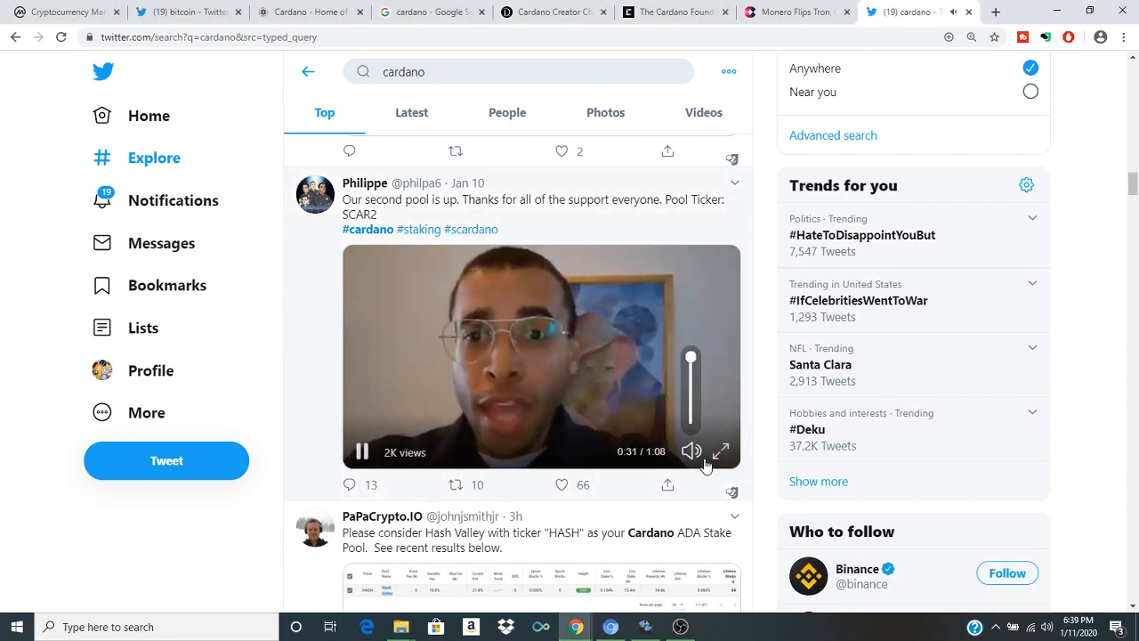
pyautogui.click(719, 452)
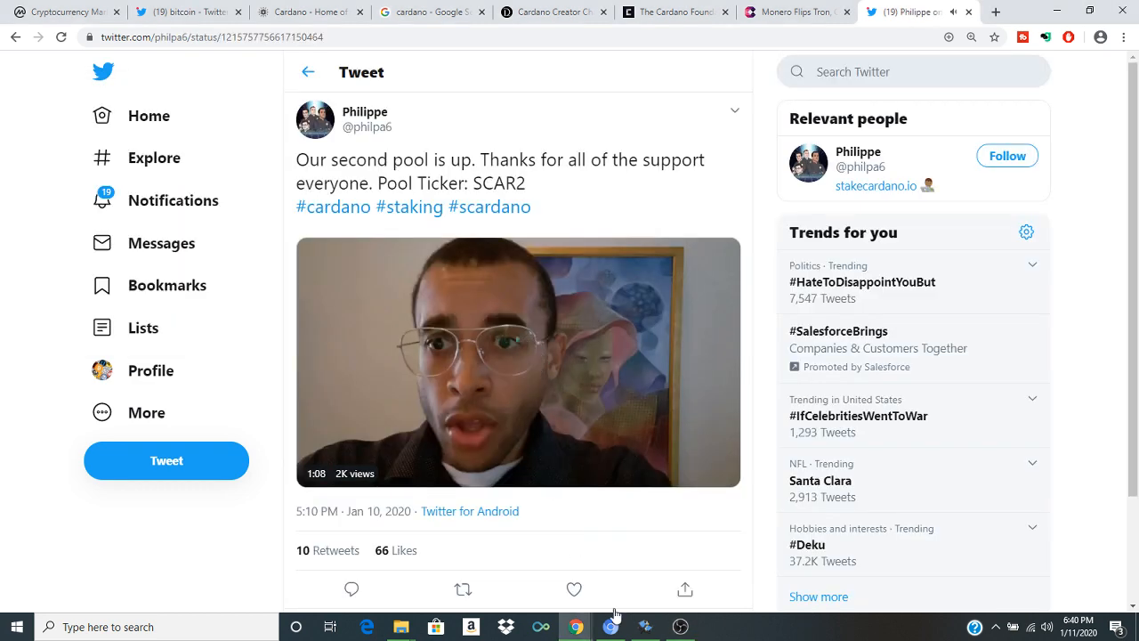
# Step: Bring up OBS Studio and stop the screen recording
pyautogui.click(517, 363)
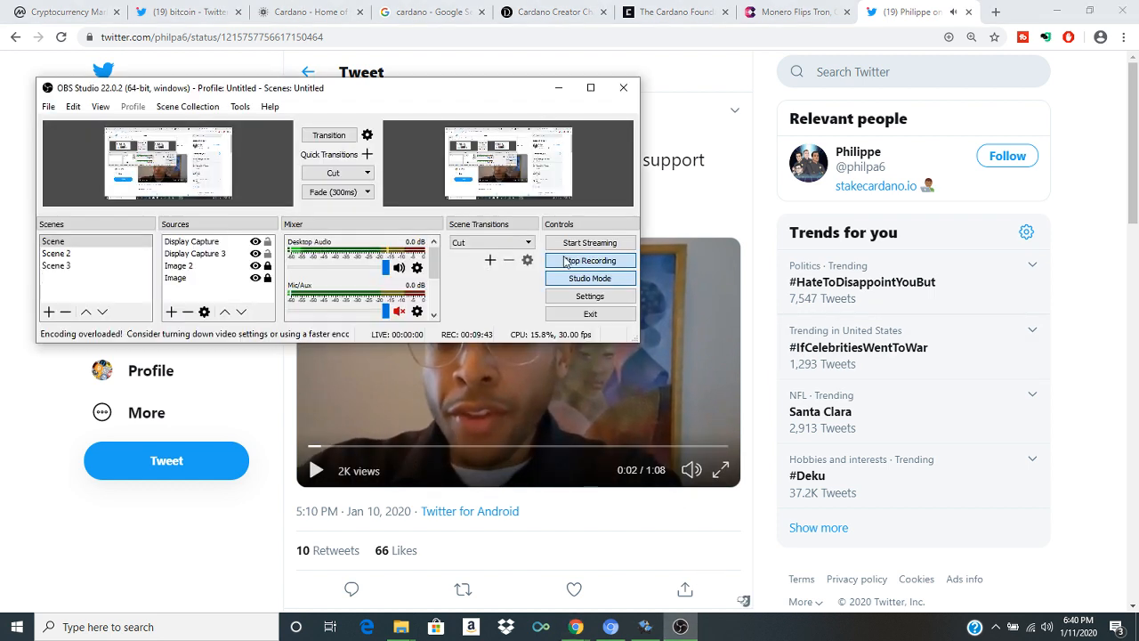
pyautogui.click(591, 260)
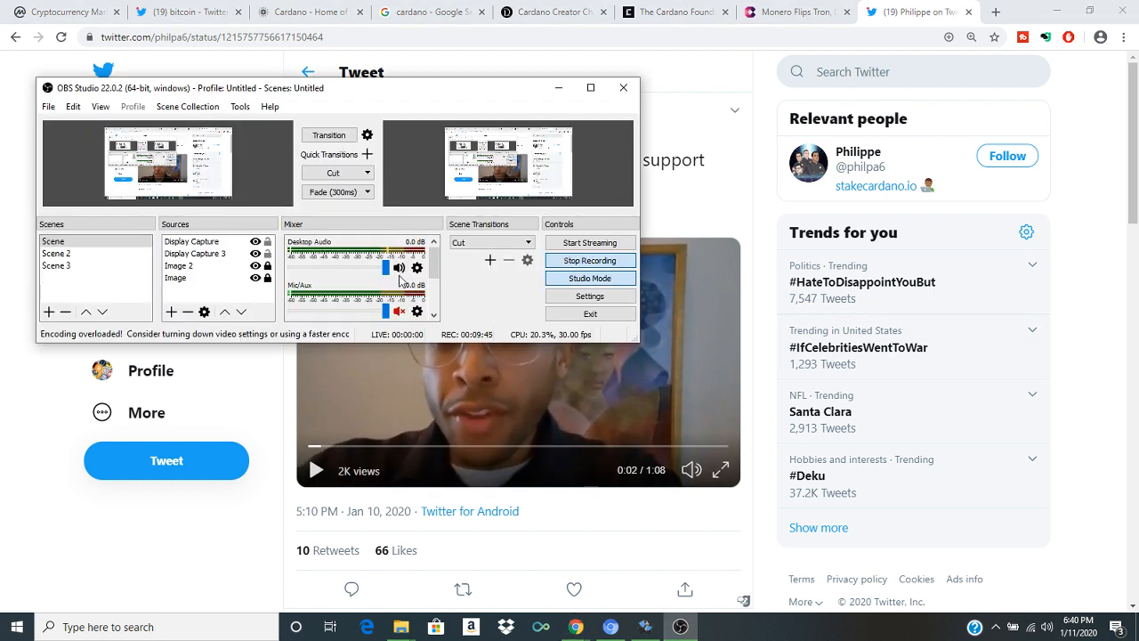